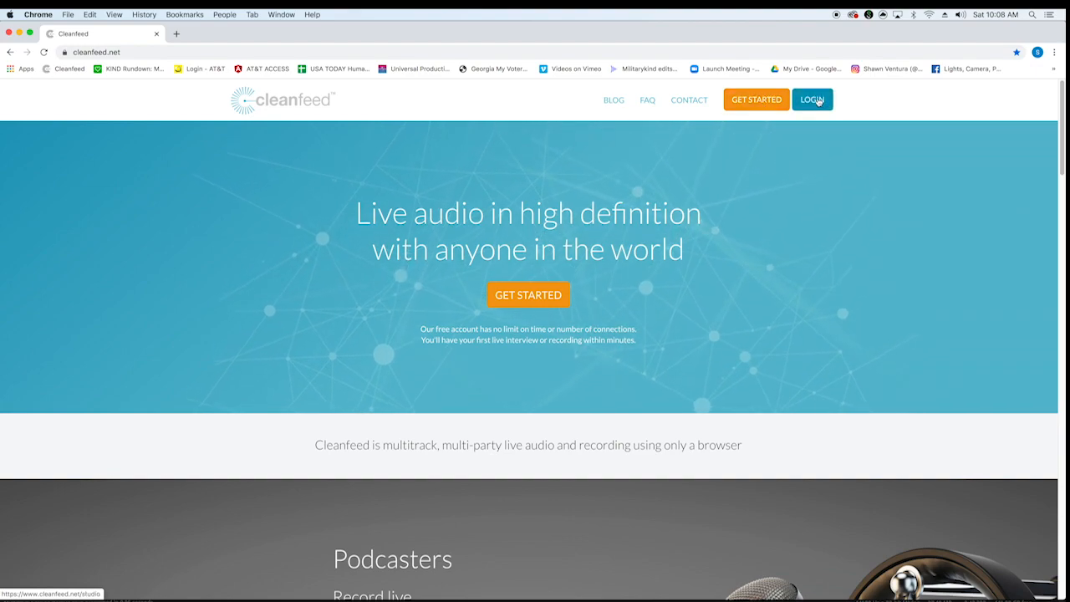
Step: Sign in to Cleanfeed with the saved username and password and enter the studio
click(813, 100)
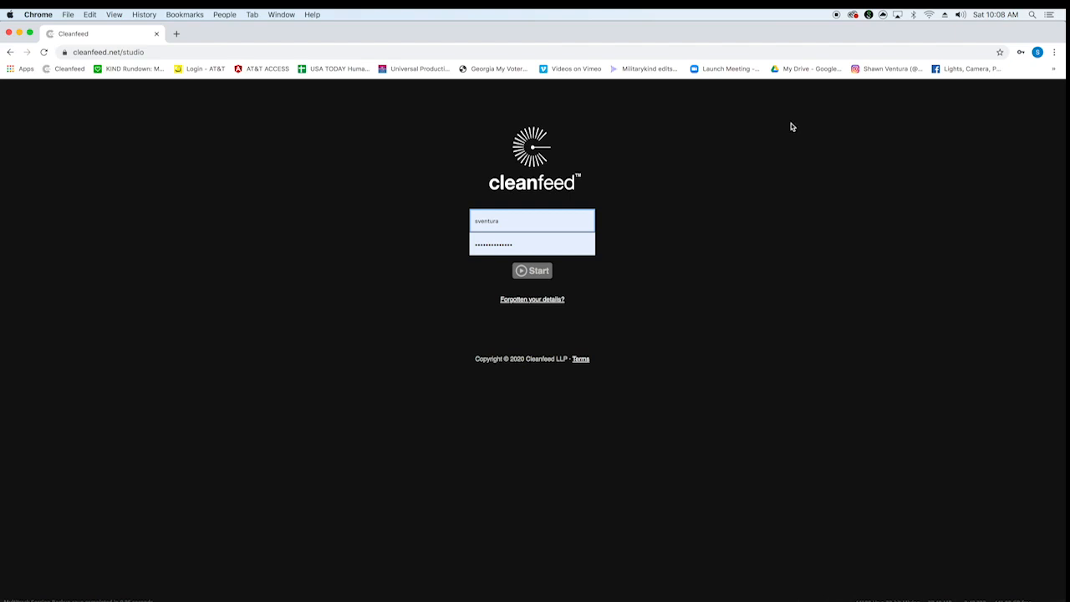
click(532, 270)
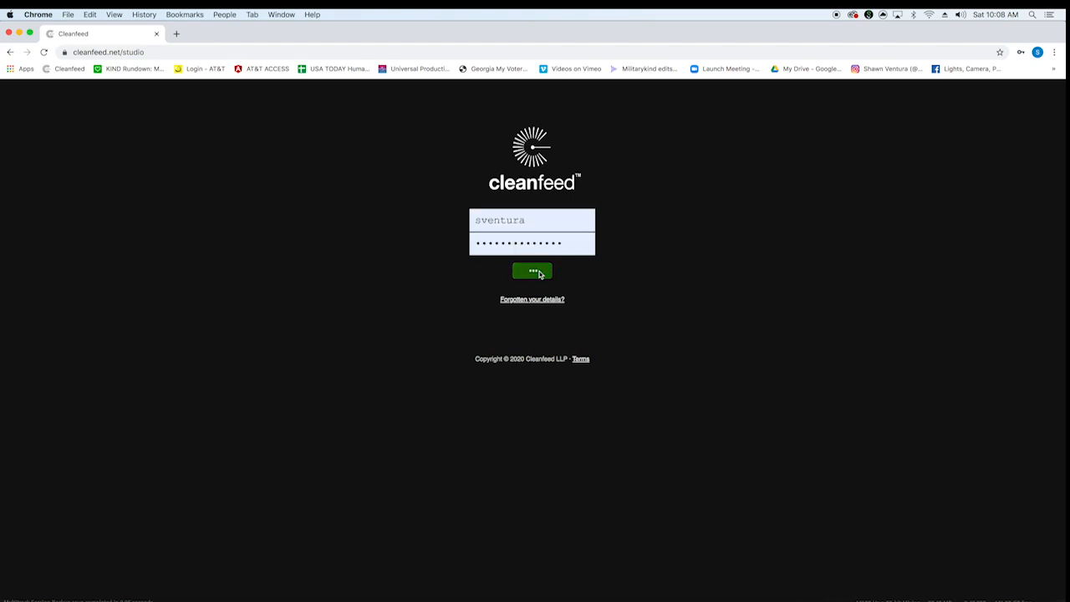
click(532, 271)
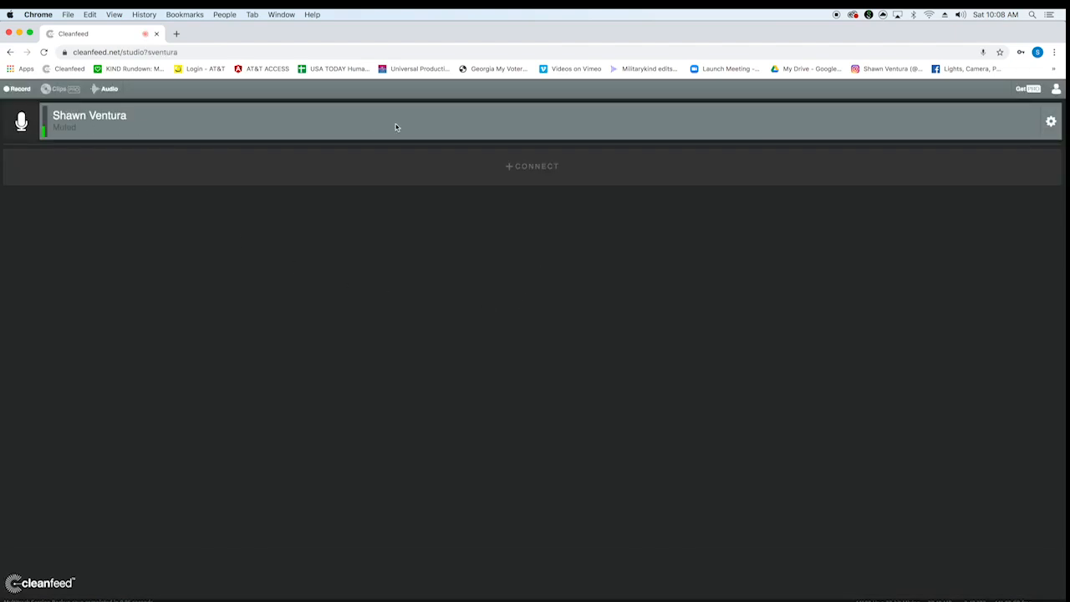
Step: Expand the microphone channel to show the UMC202HD 192k input set to Stereo
click(1050, 120)
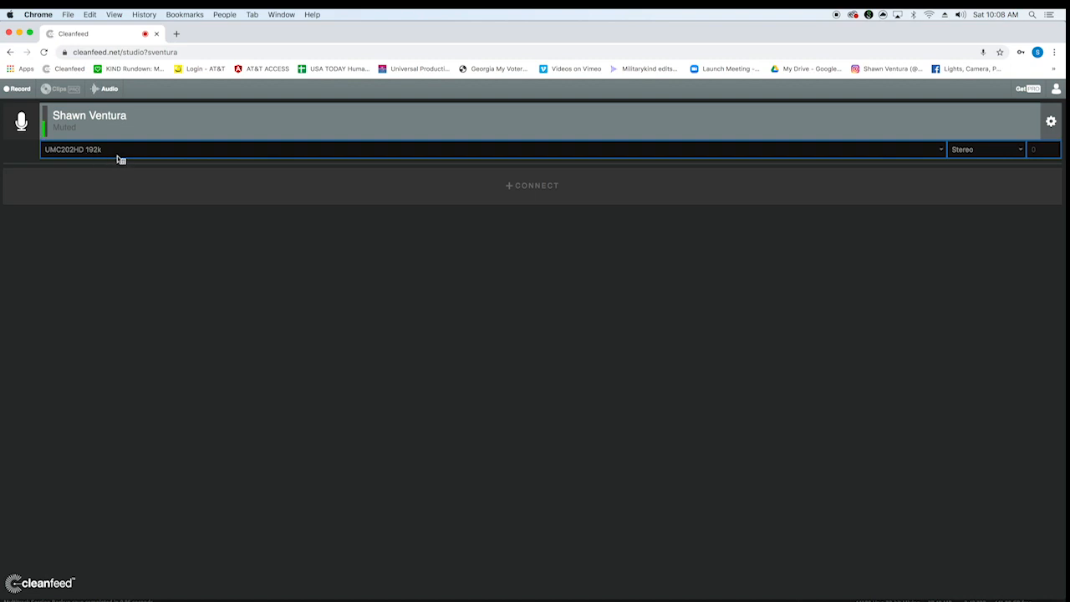
mouse_move(139, 124)
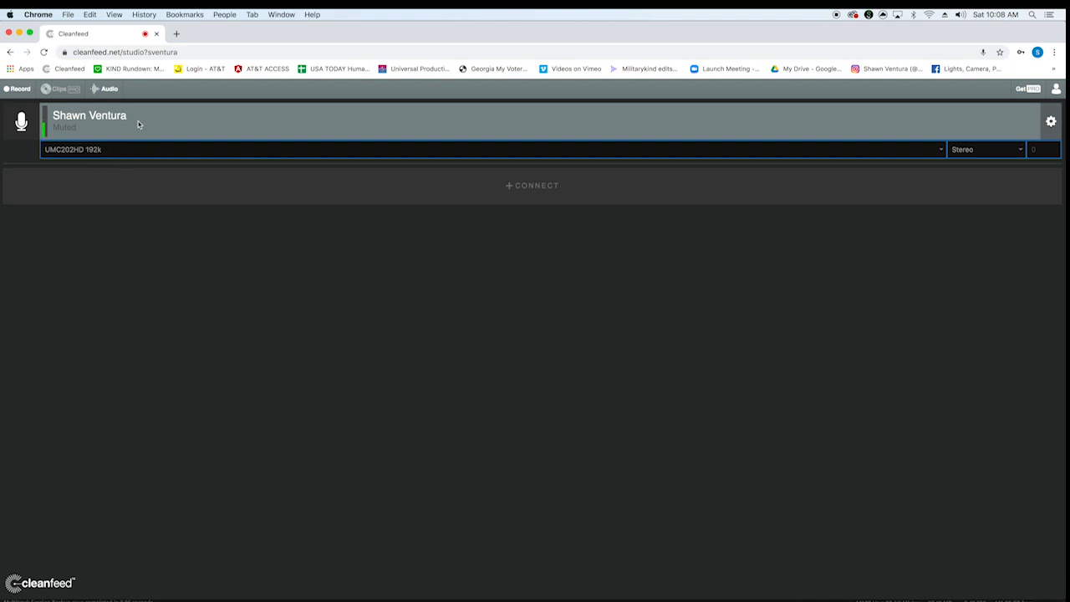
mouse_move(151, 125)
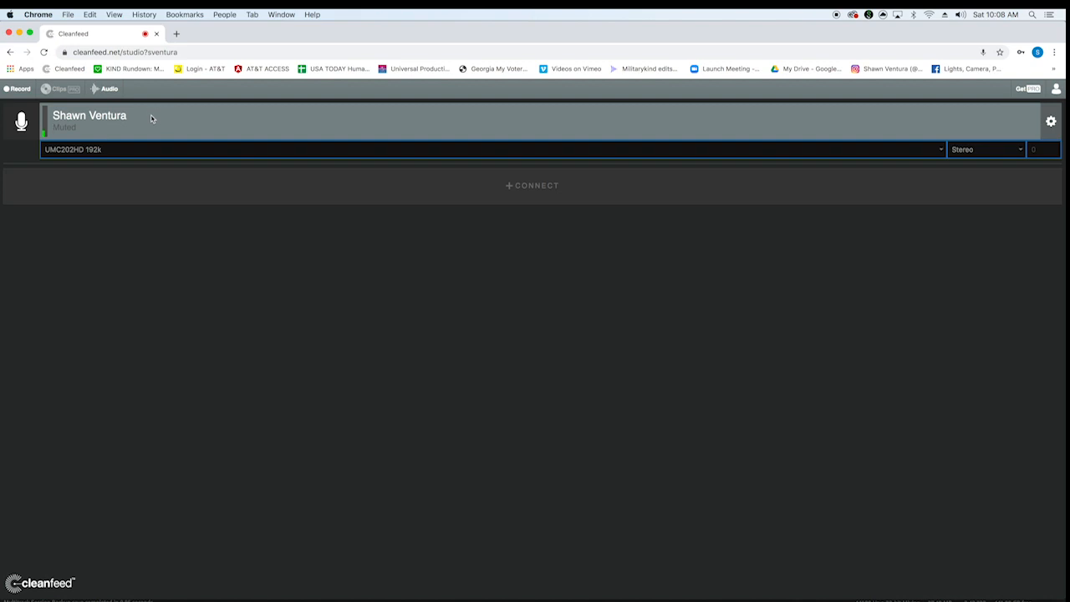
mouse_move(204, 113)
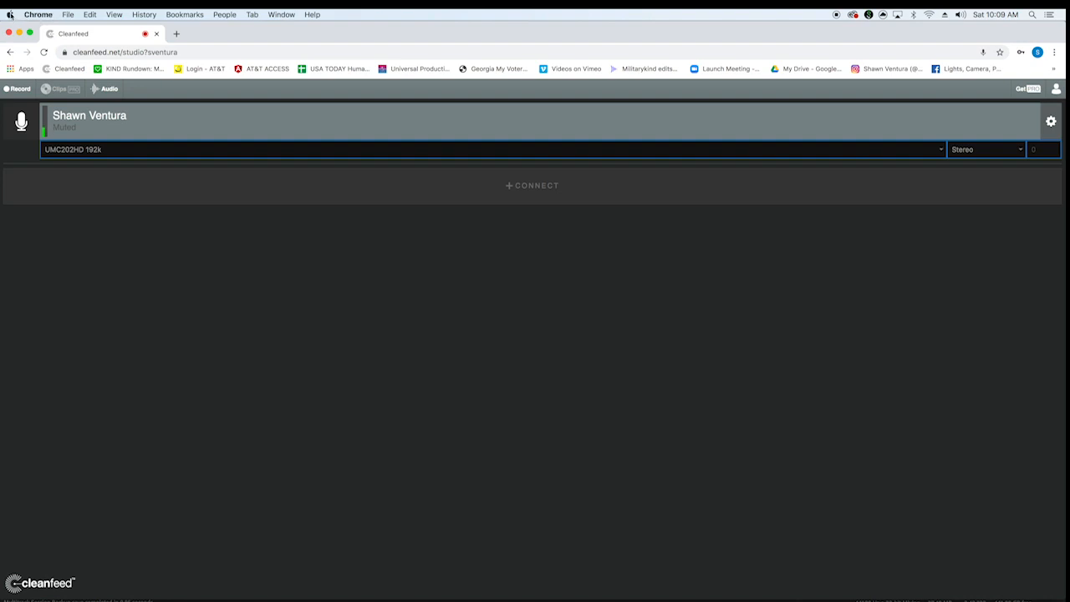
mouse_move(418, 197)
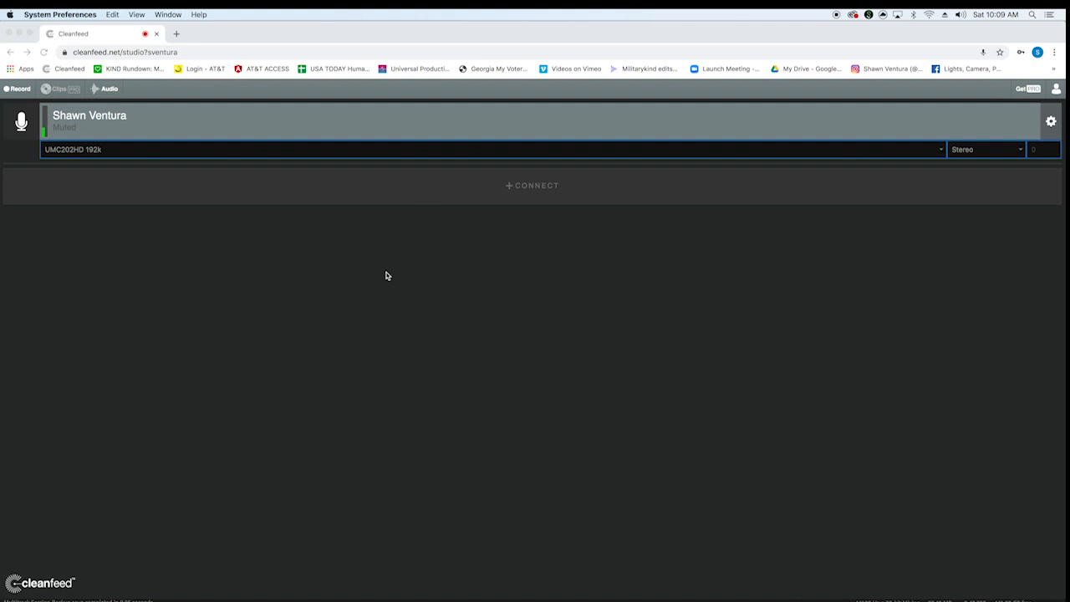
mouse_move(384, 261)
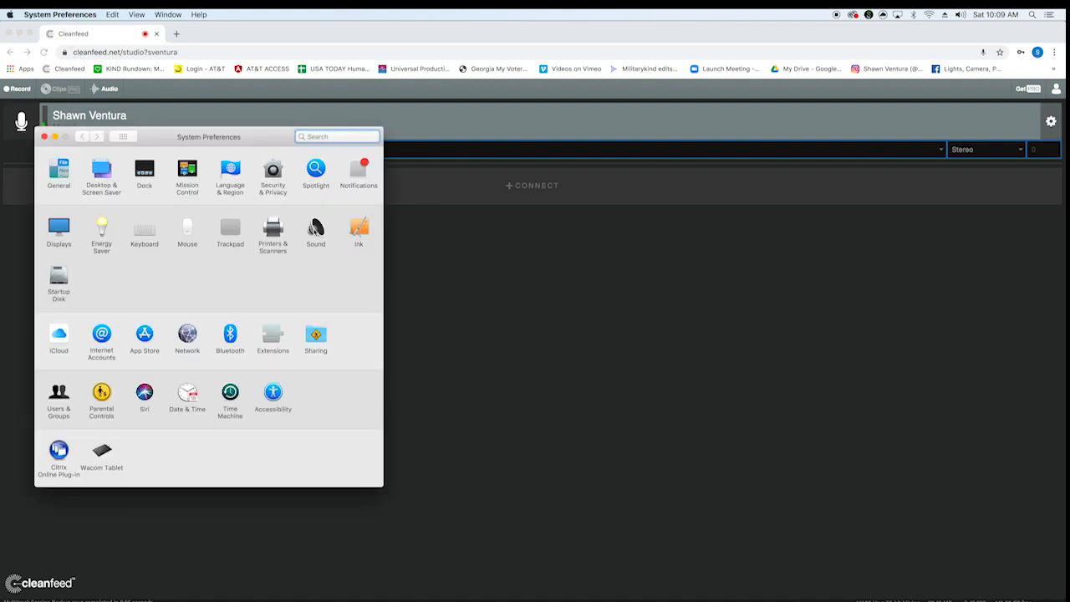
click(314, 227)
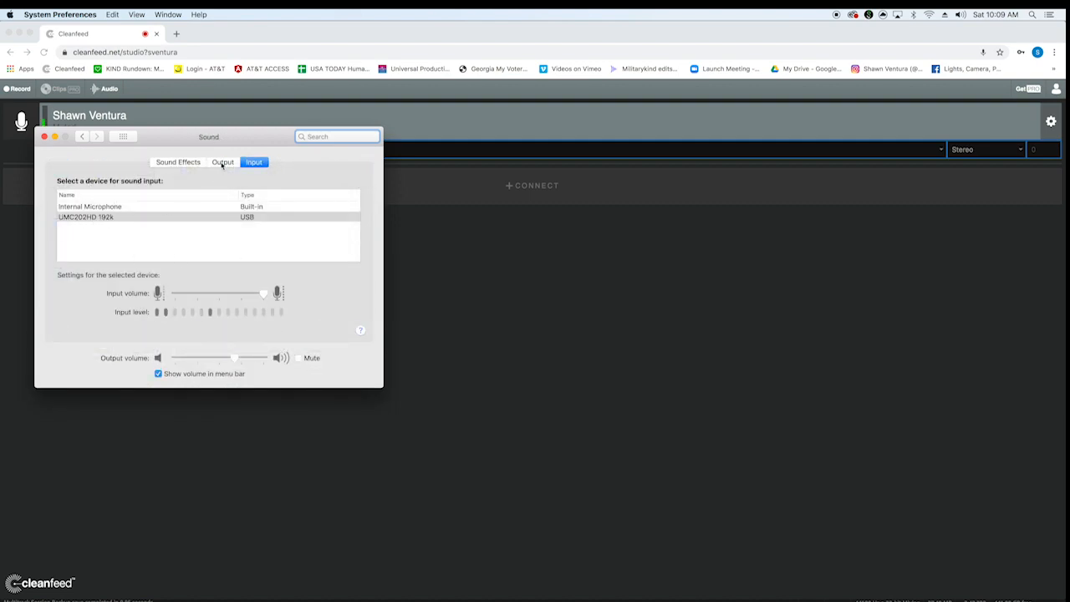
click(222, 161)
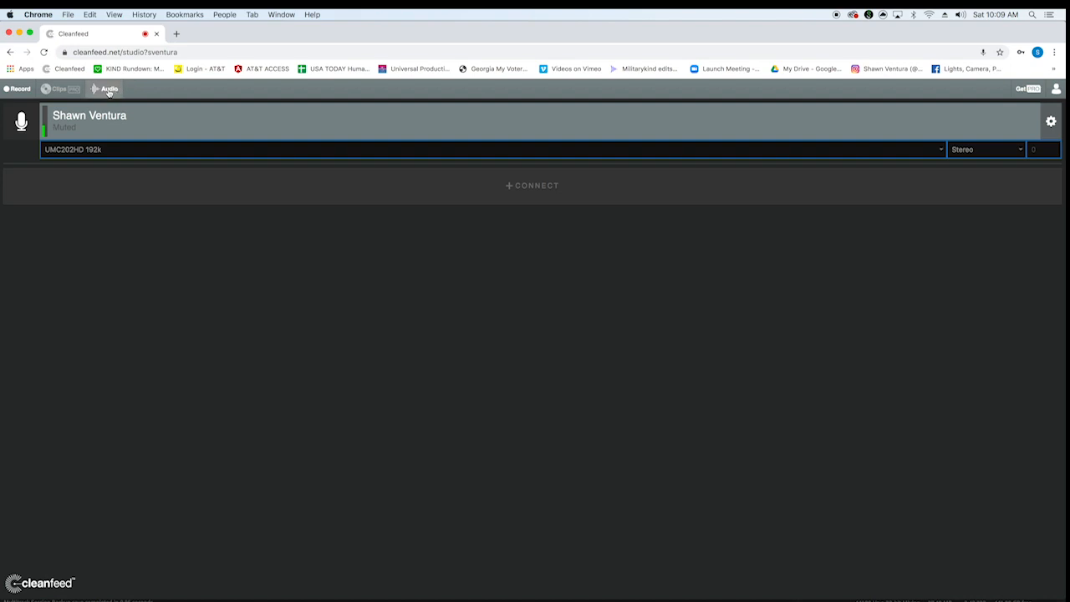
Step: In studio settings, keep remote audio quality on speech optimised
click(1050, 121)
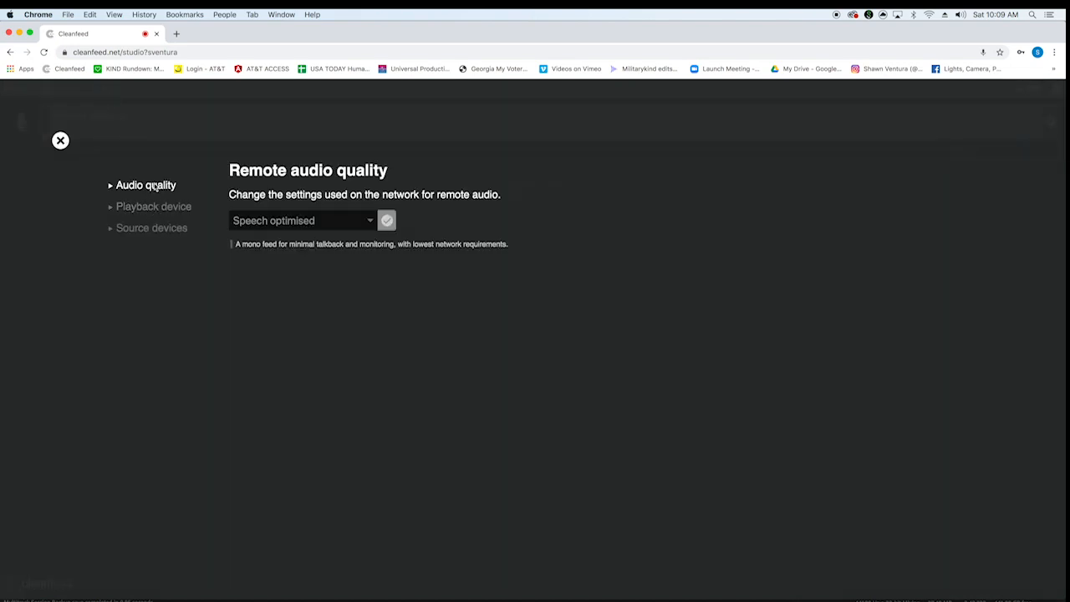
click(301, 220)
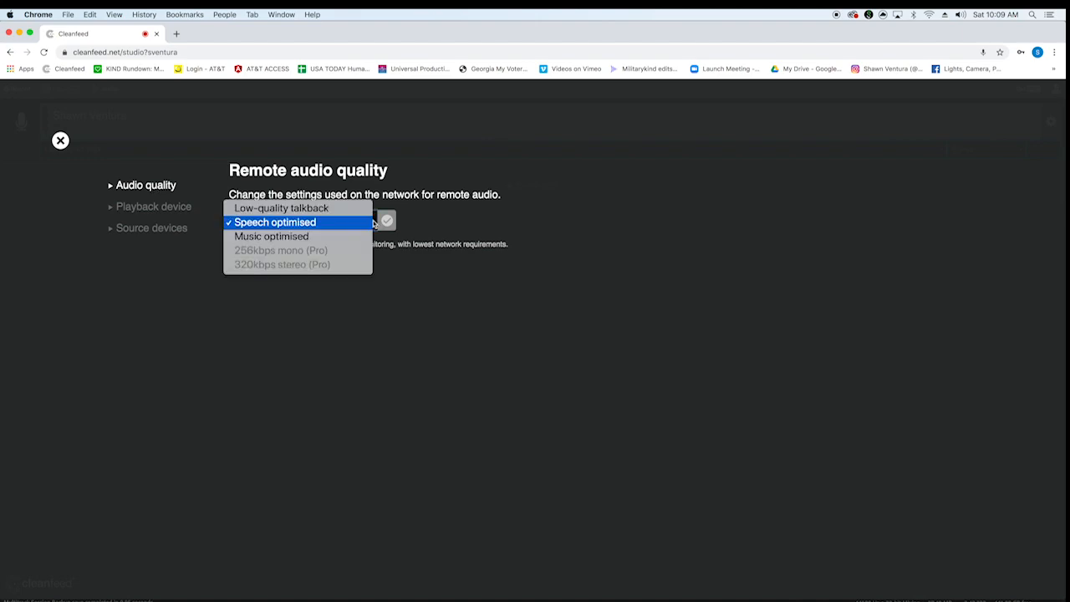
mouse_move(328, 226)
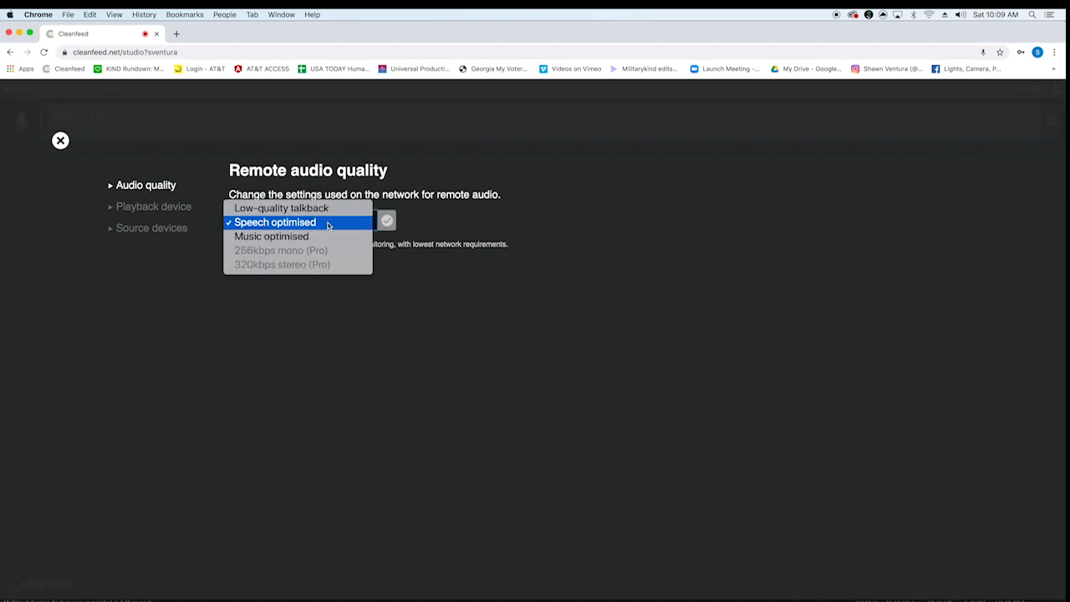
click(274, 221)
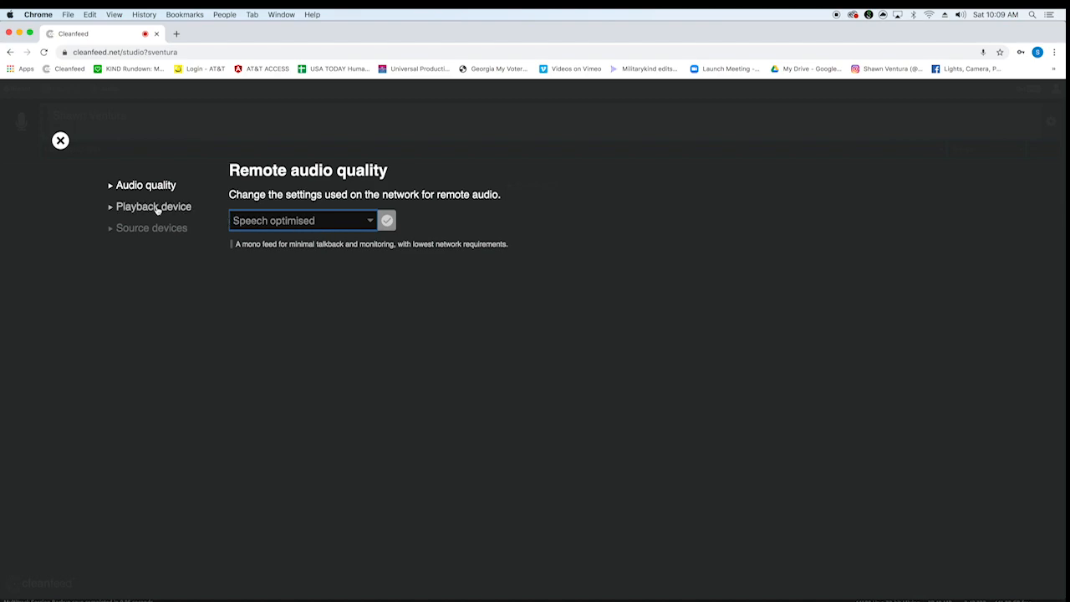
Step: Review playback device (UMC202HD 192k default) and one source device, then return to the studio
click(154, 207)
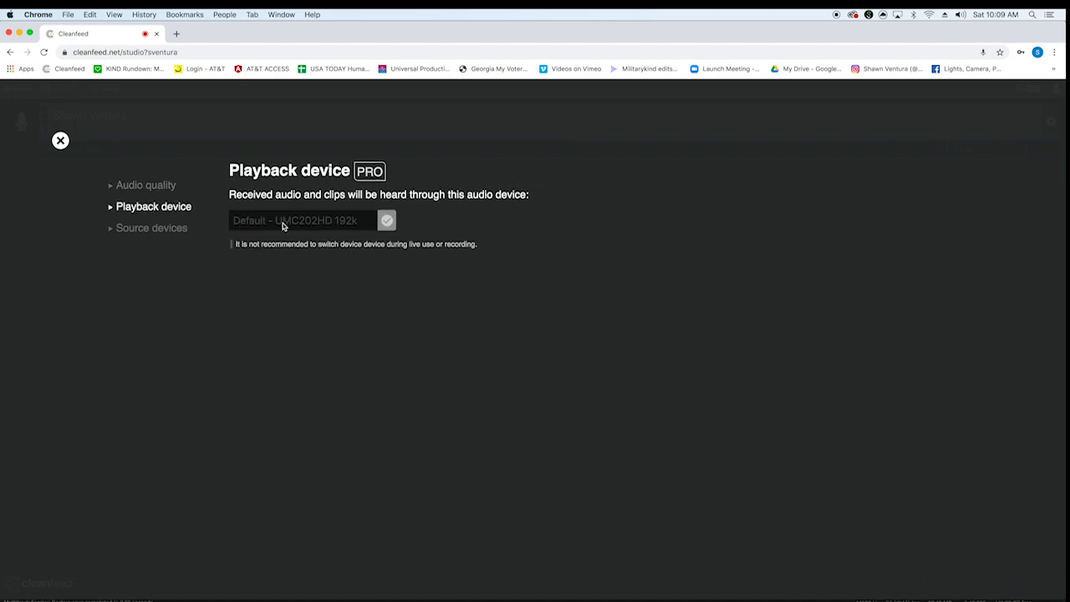
mouse_move(334, 225)
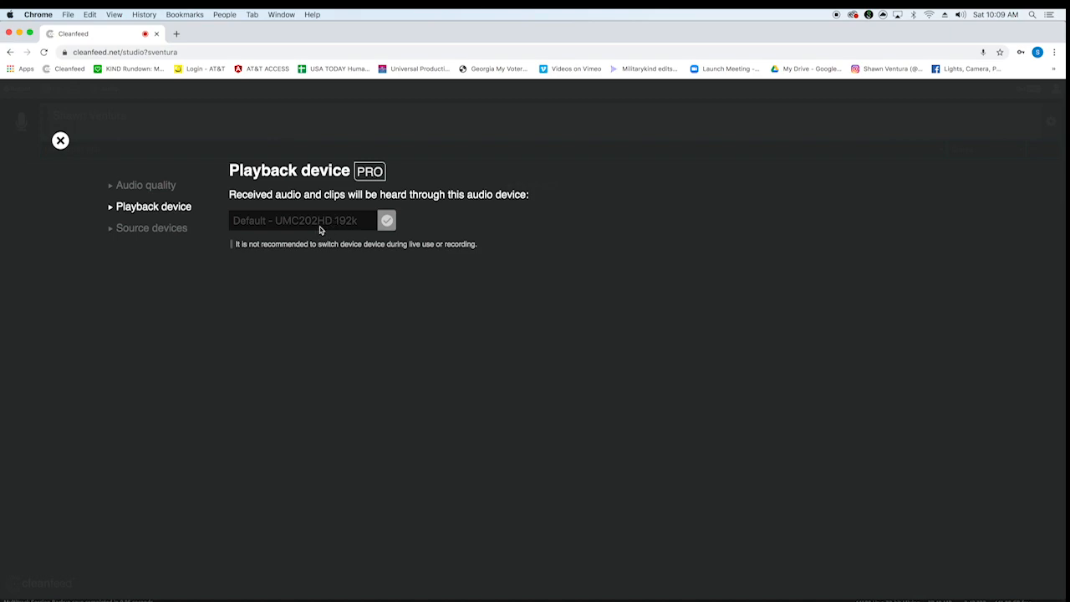
mouse_move(339, 226)
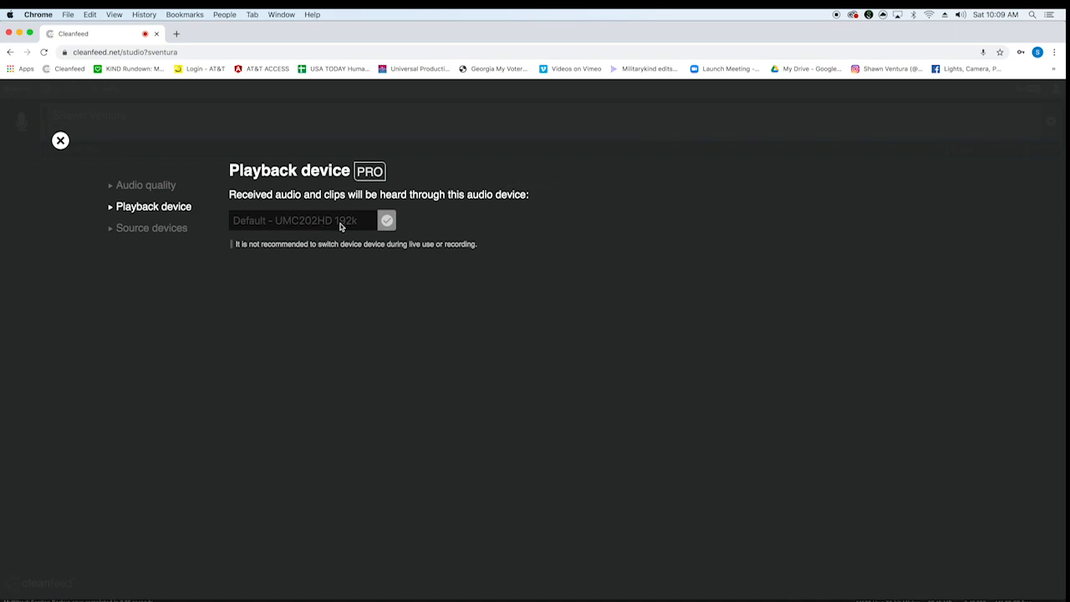
mouse_move(314, 231)
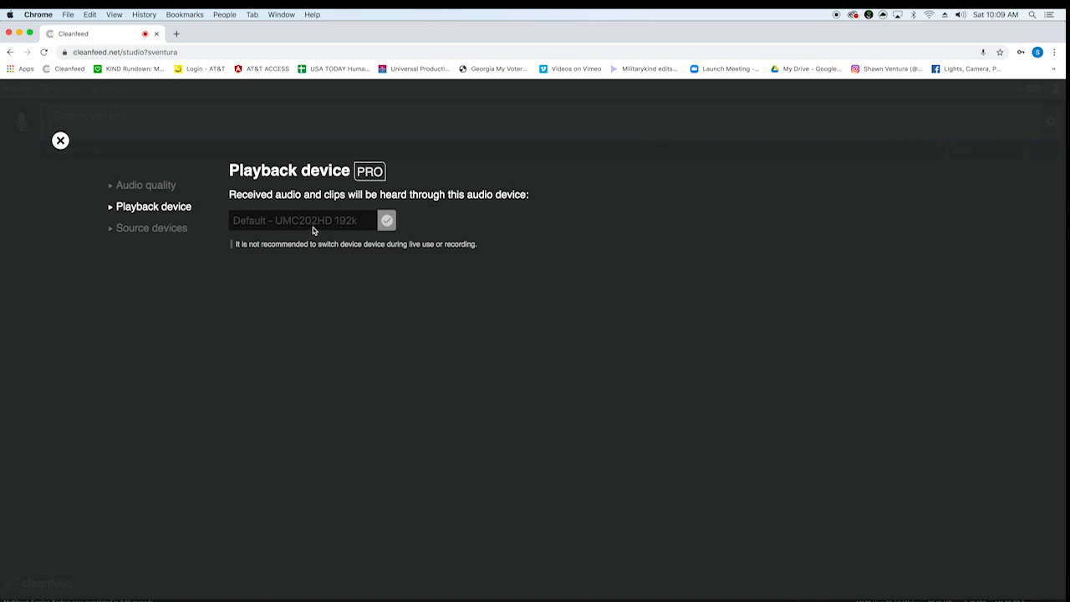
mouse_move(278, 226)
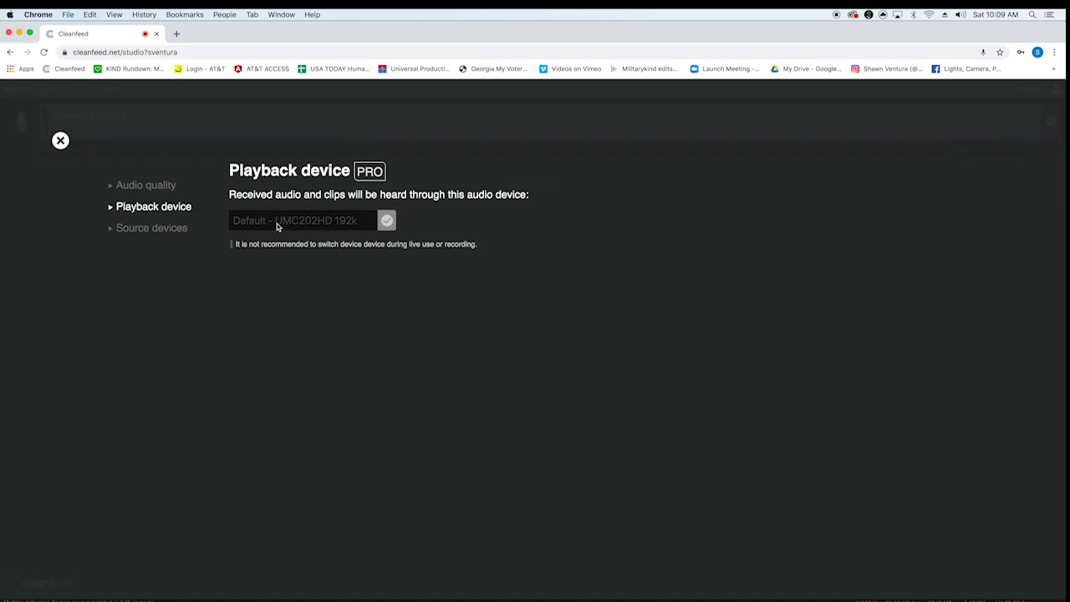
mouse_move(287, 227)
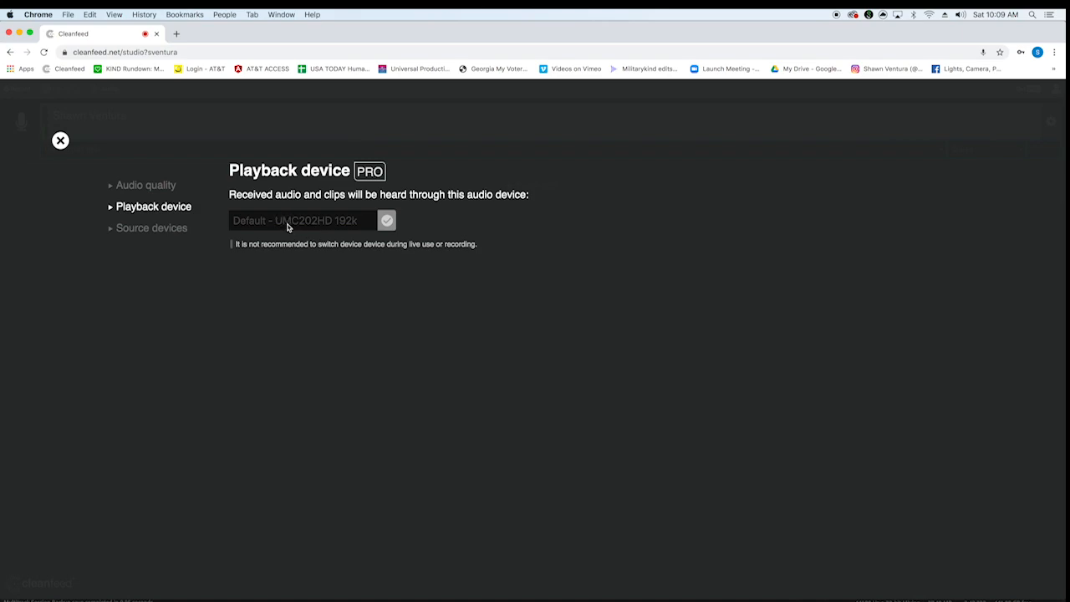
click(150, 227)
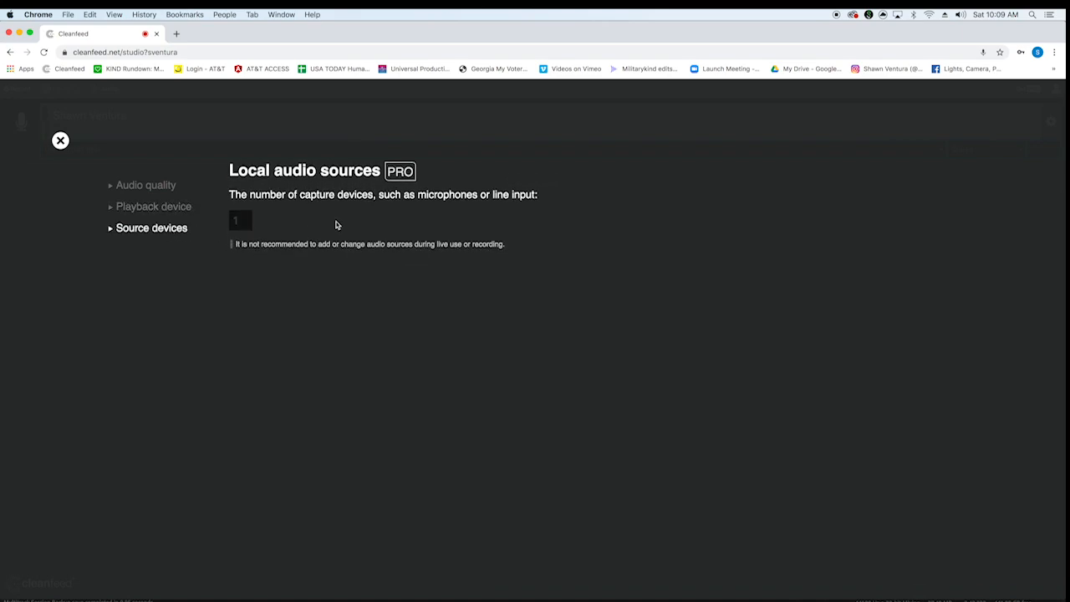
click(60, 141)
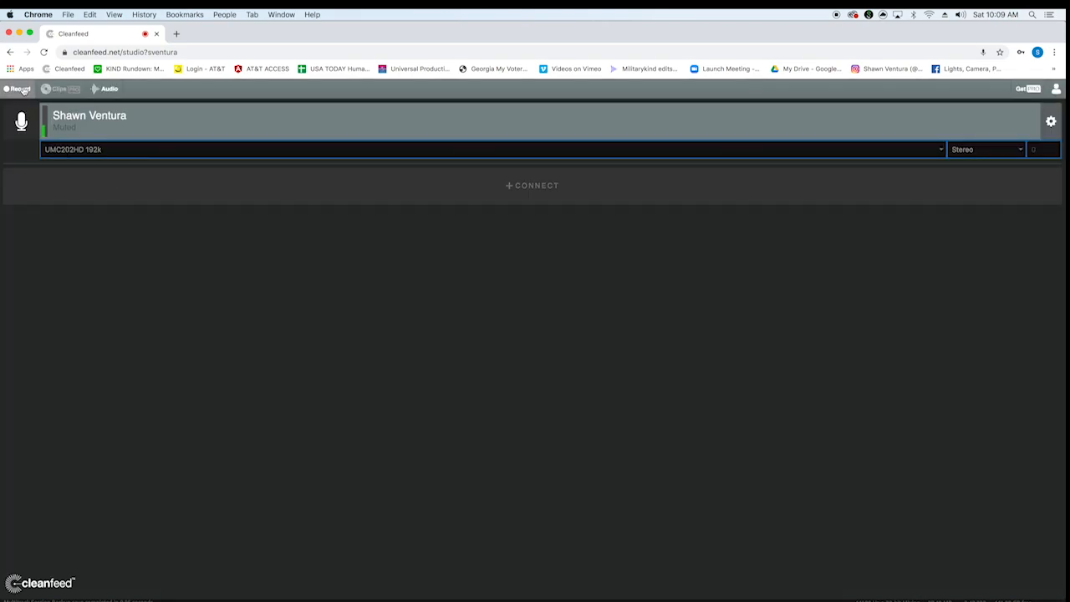
Step: Start a stereo-split recording named CLEANFEED TEST
click(19, 89)
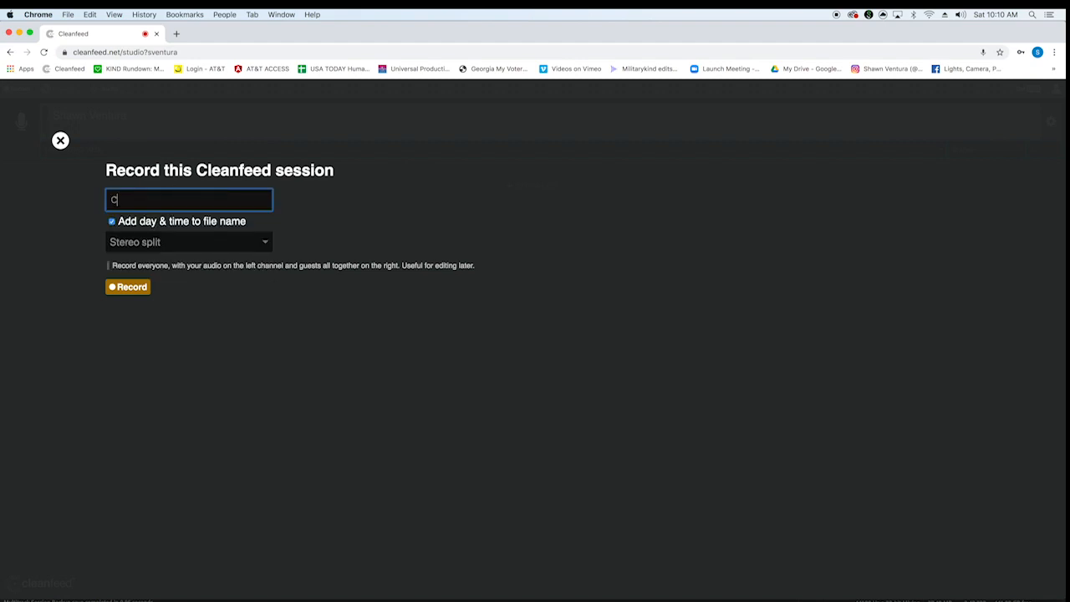
text(LEANFEE)
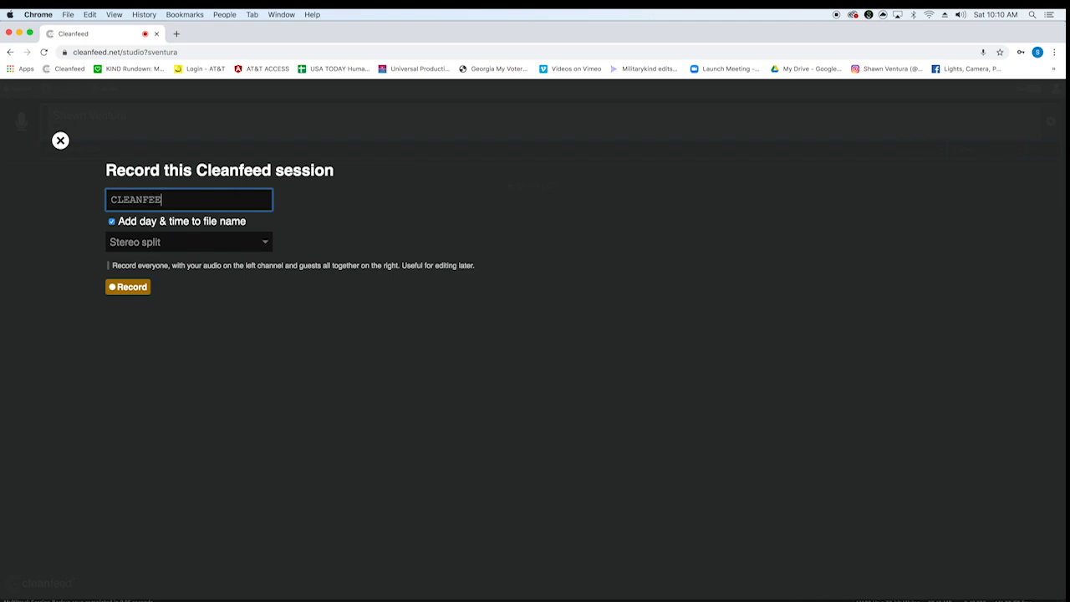
text(TEST)
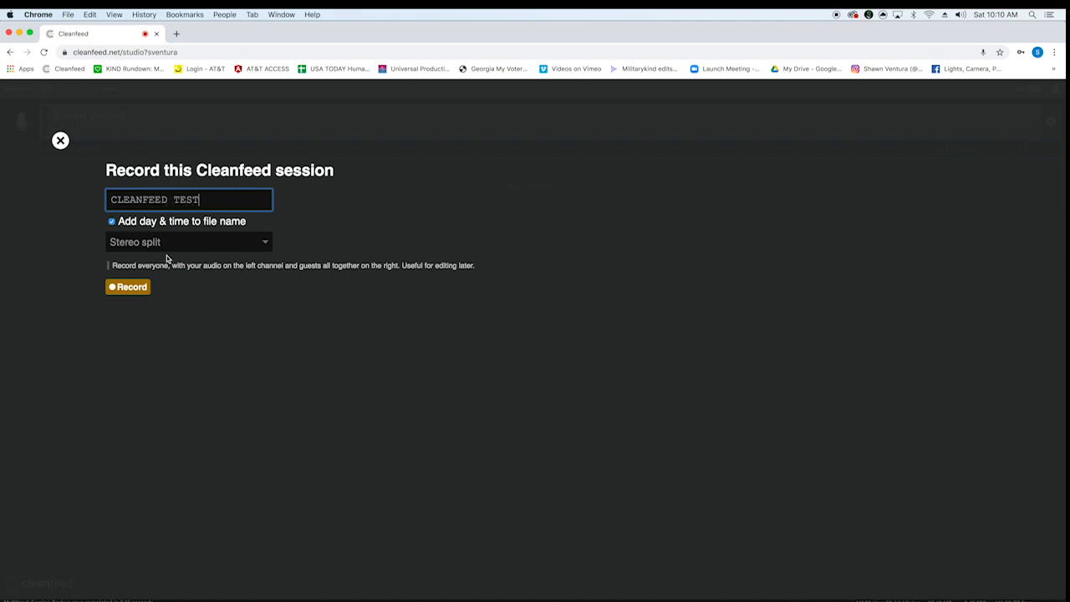
click(187, 241)
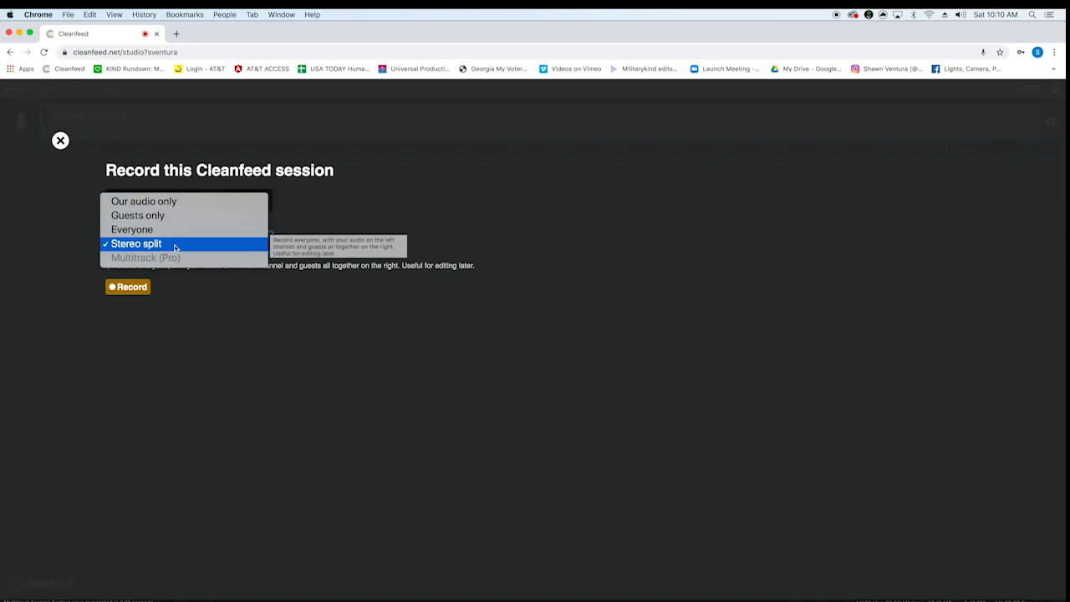
click(137, 244)
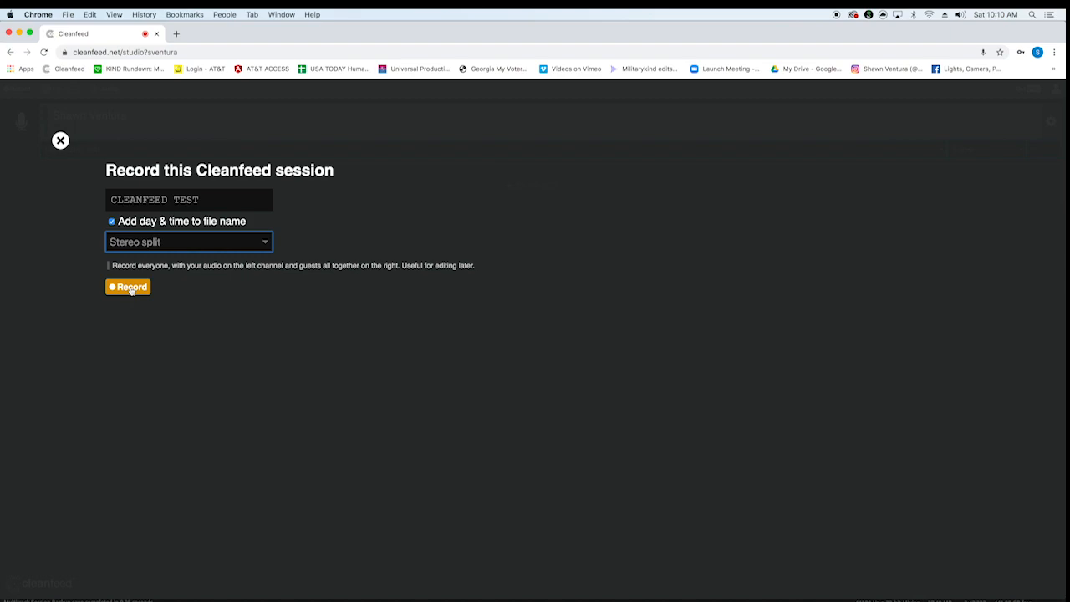
click(127, 287)
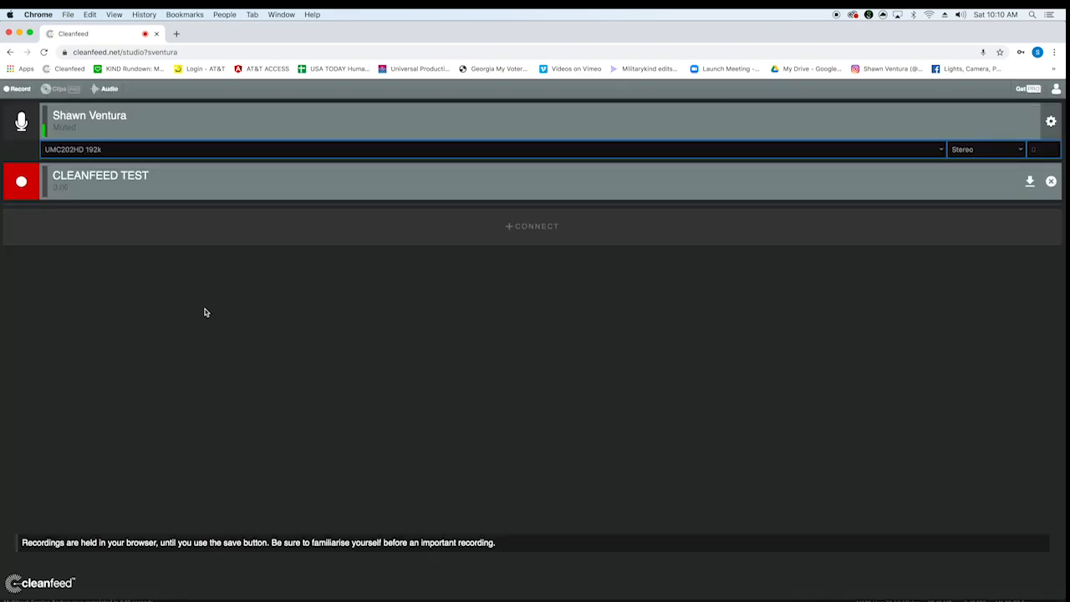
mouse_move(194, 255)
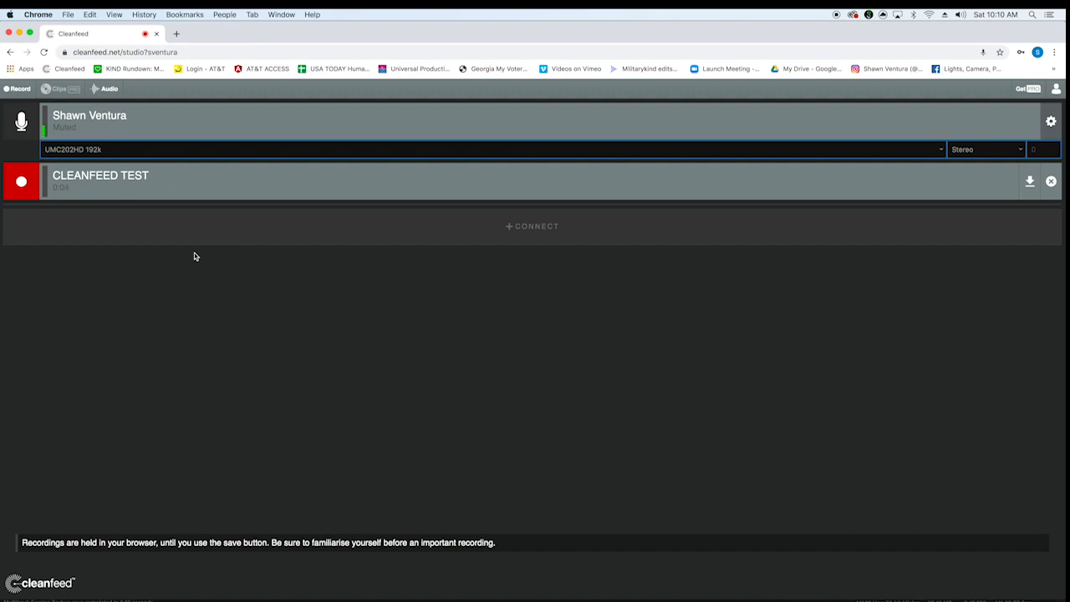
mouse_move(184, 255)
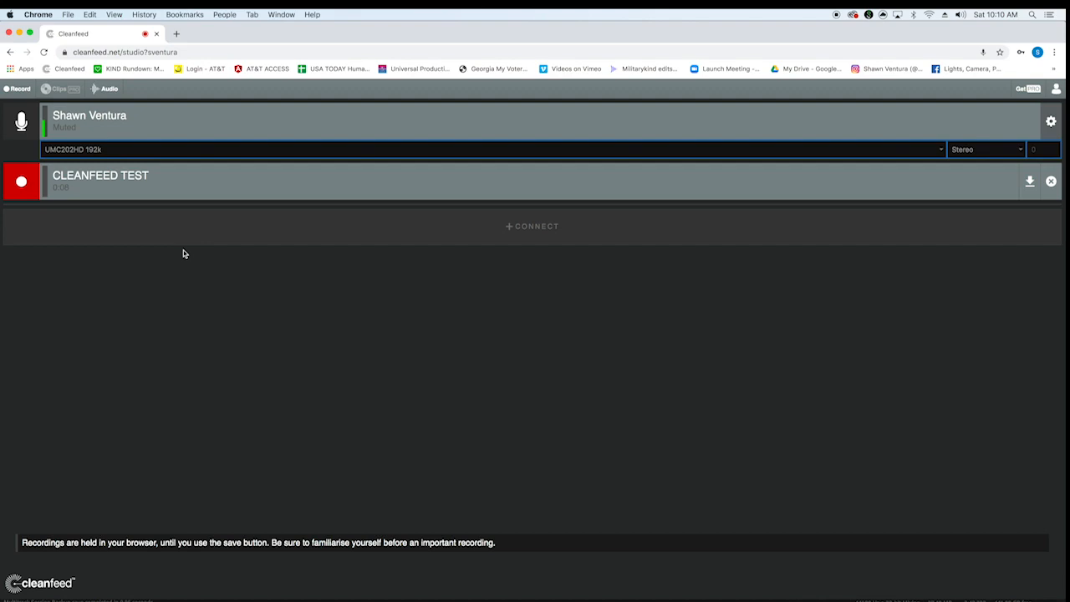
mouse_move(112, 289)
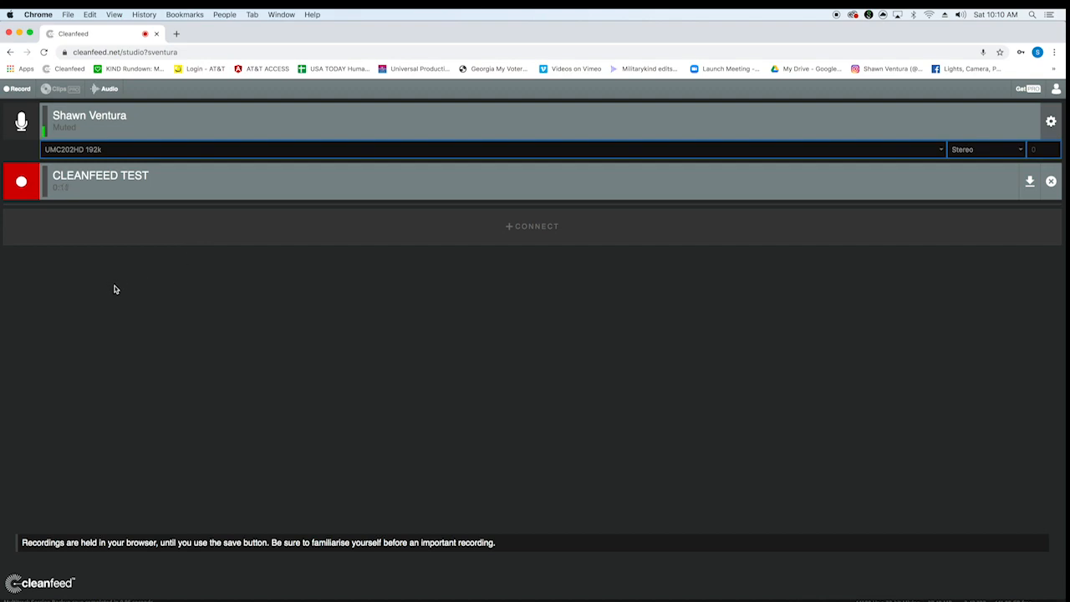
Step: Bring up the form for inviting a guest to the session
click(531, 225)
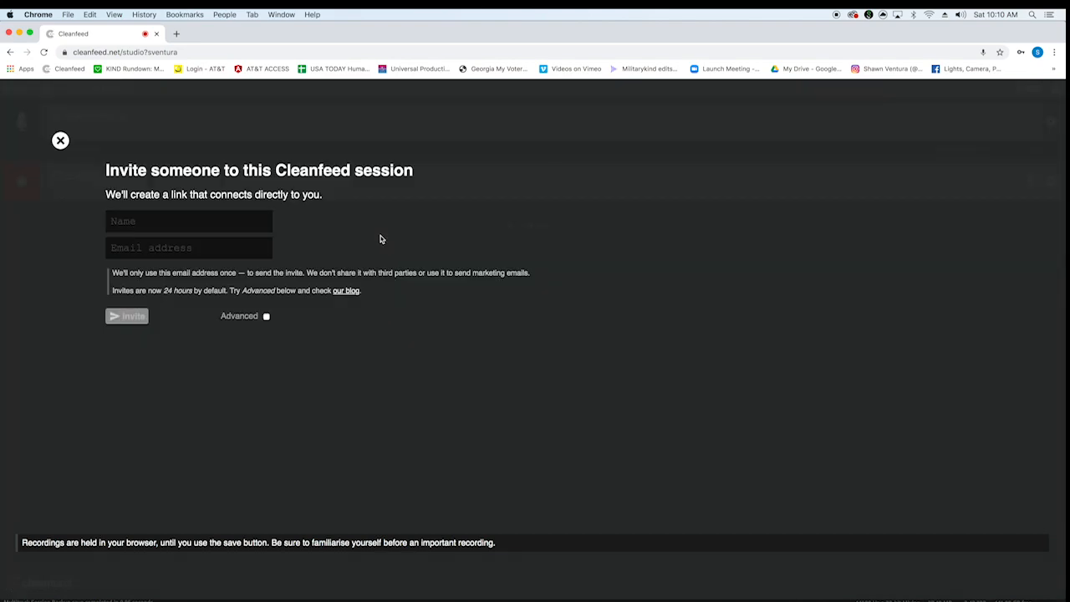
click(187, 221)
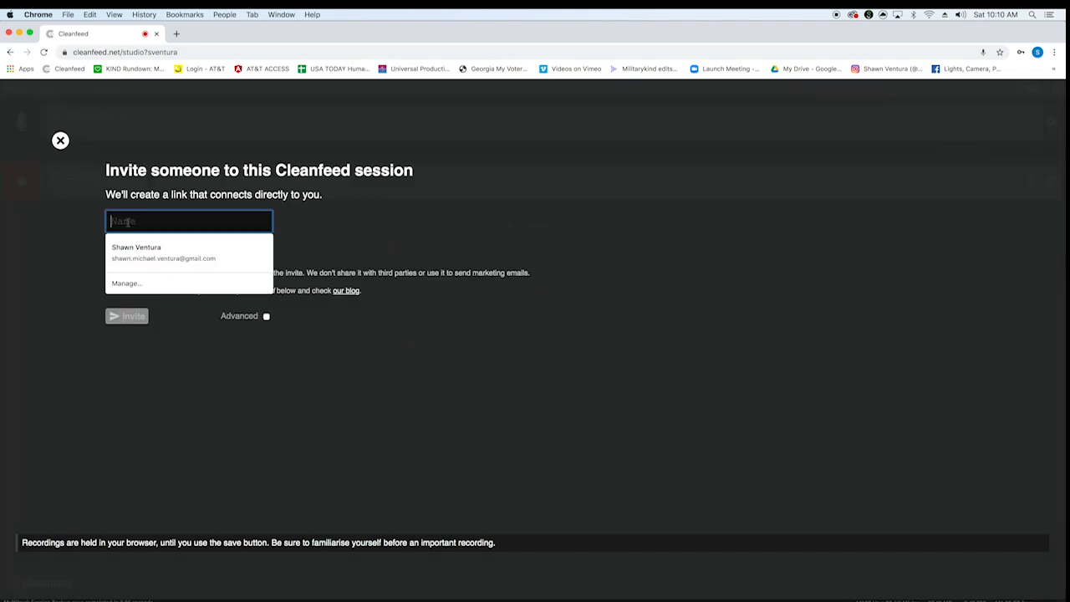
text(TEST)
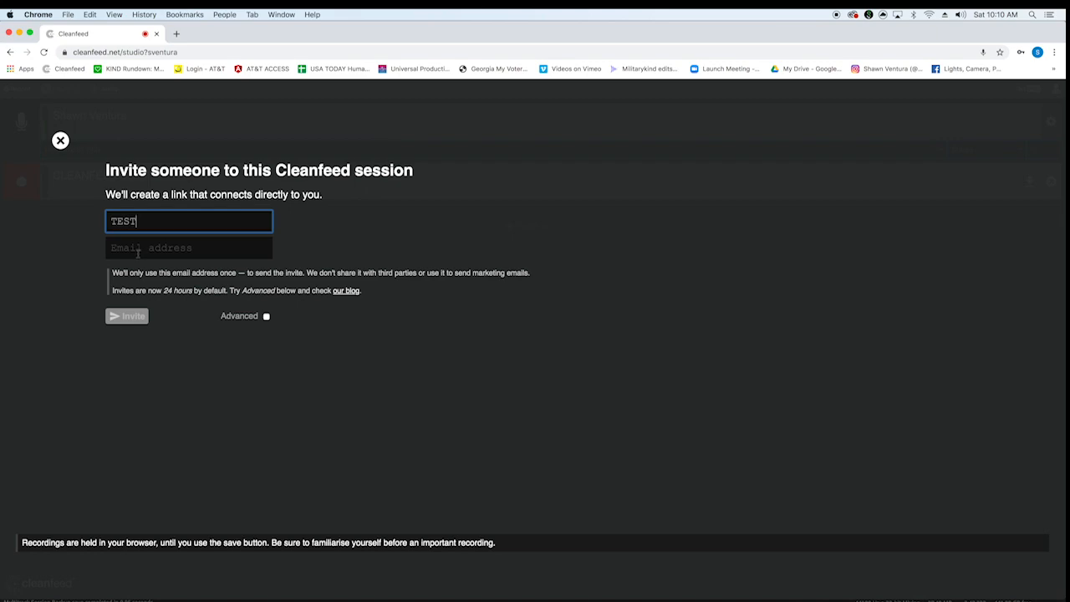
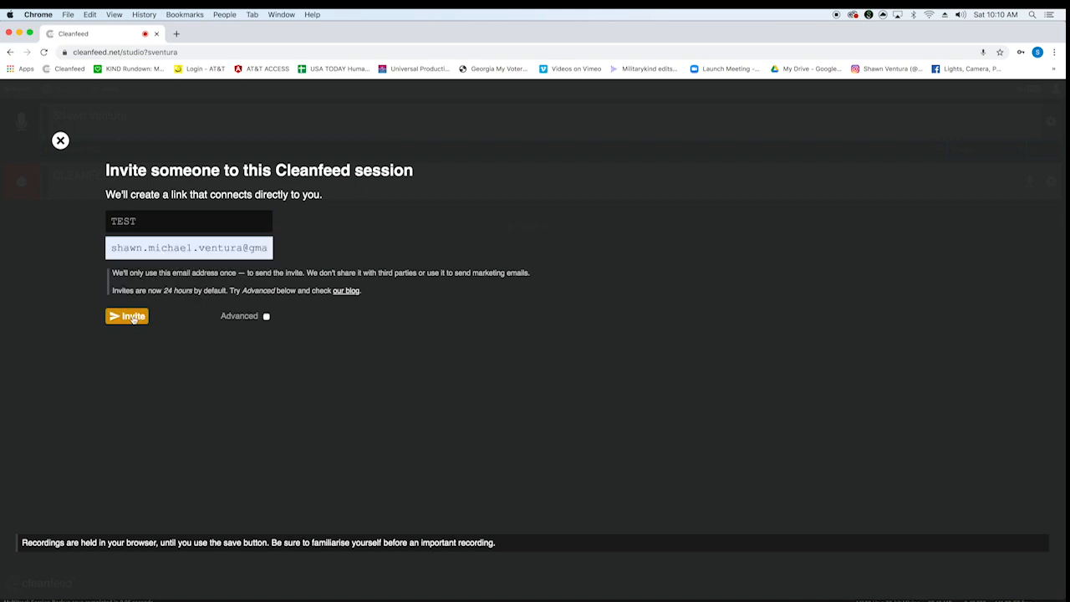
click(127, 316)
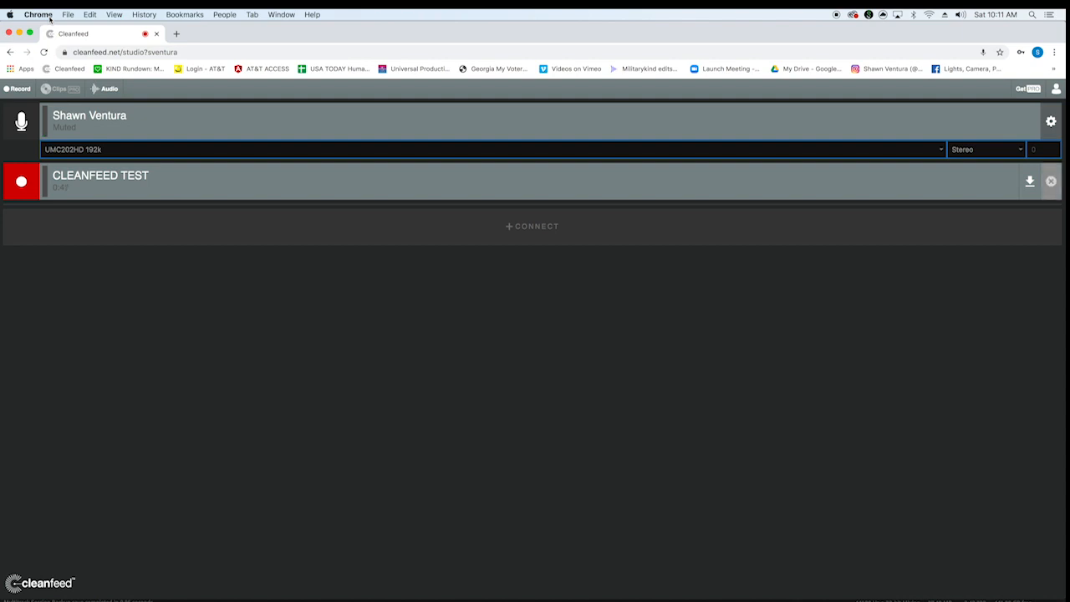
click(531, 226)
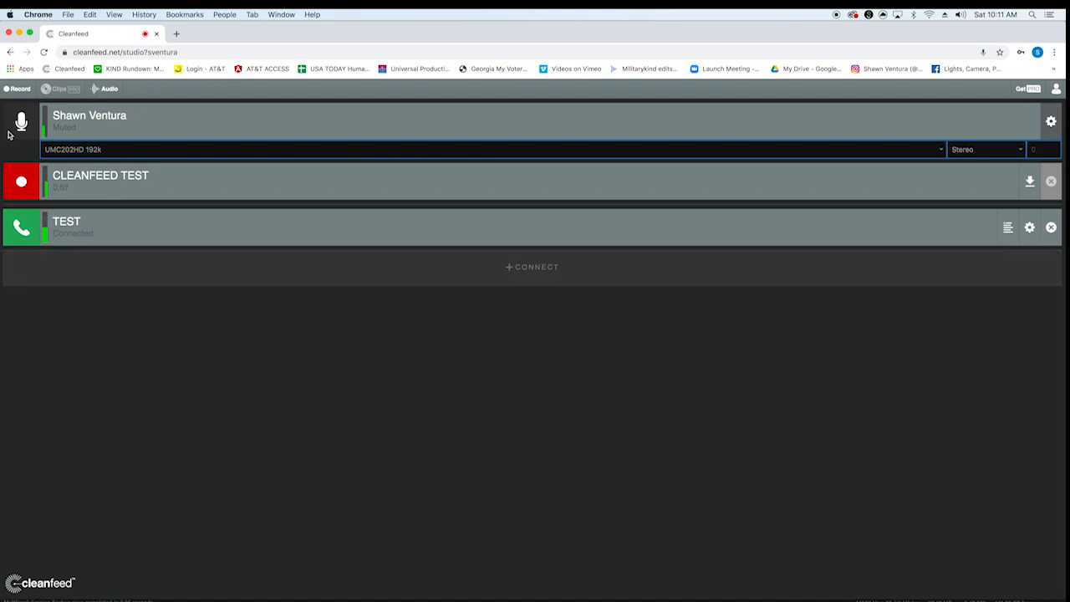
click(20, 123)
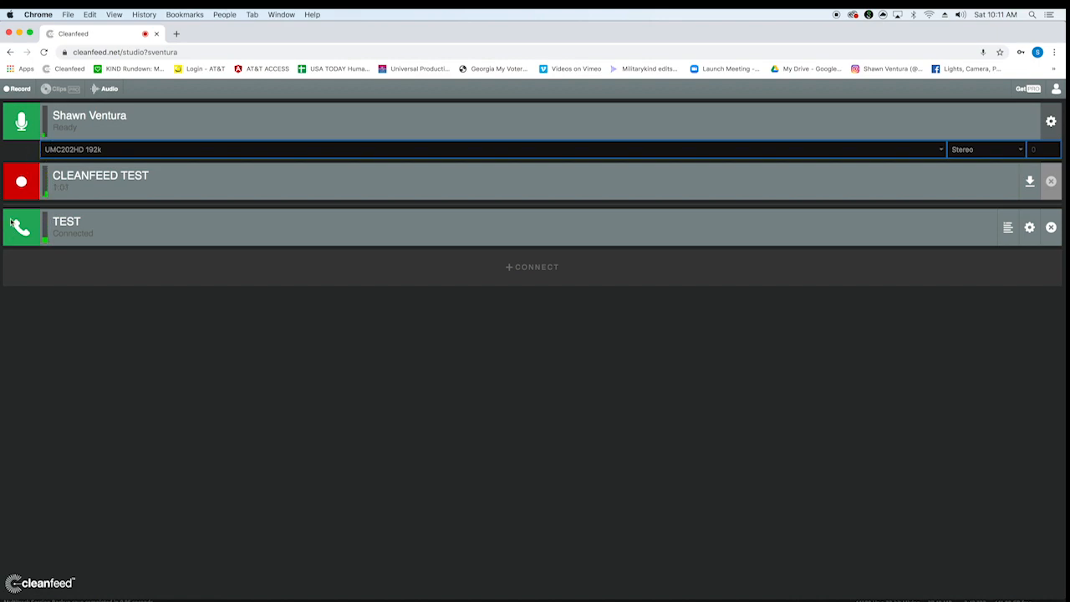
click(20, 227)
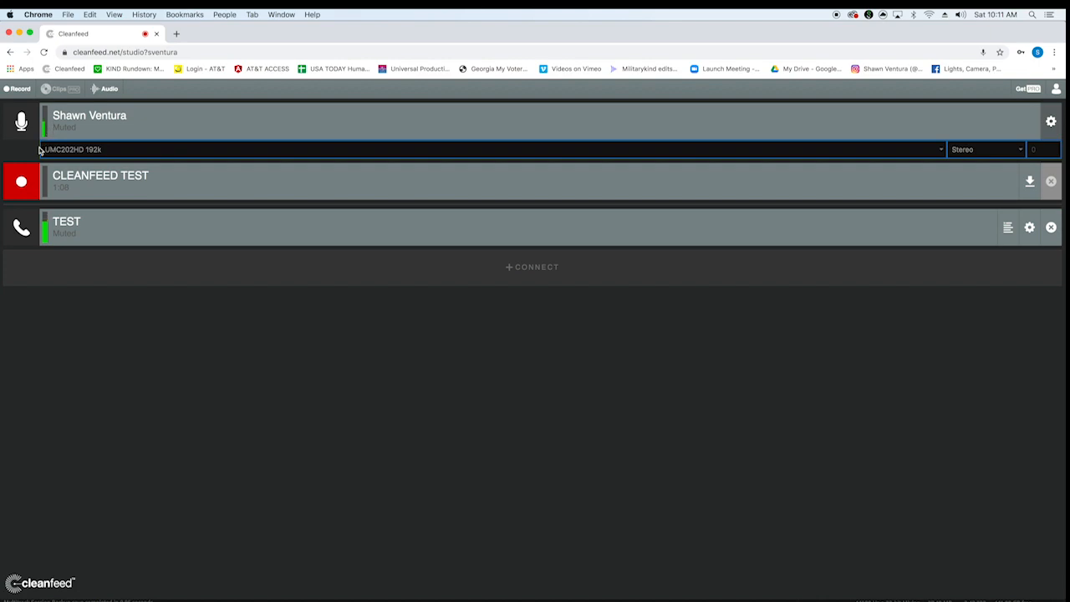
mouse_move(44, 147)
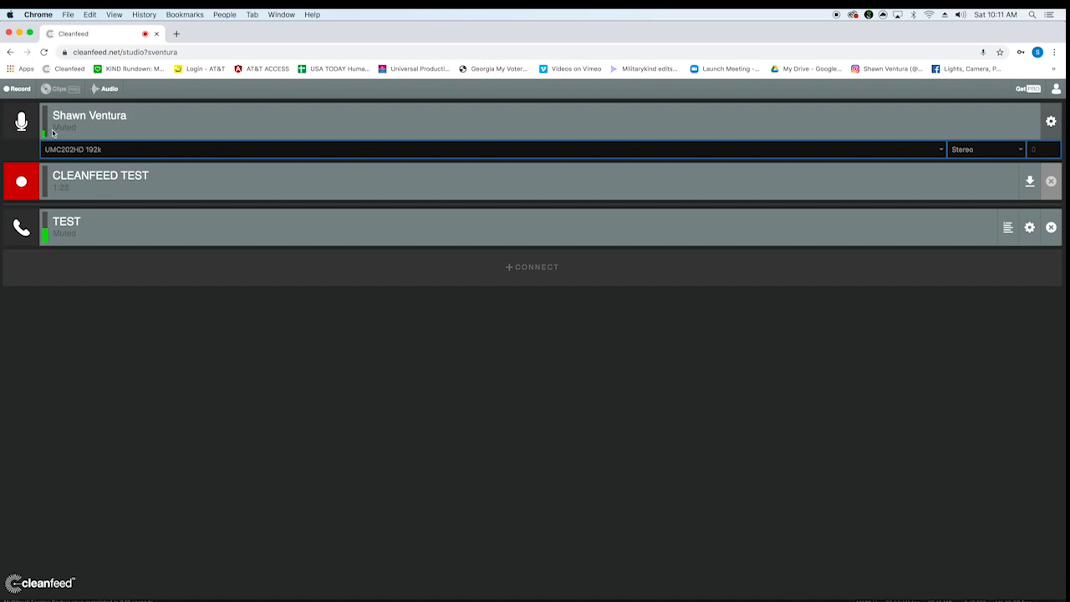
mouse_move(104, 137)
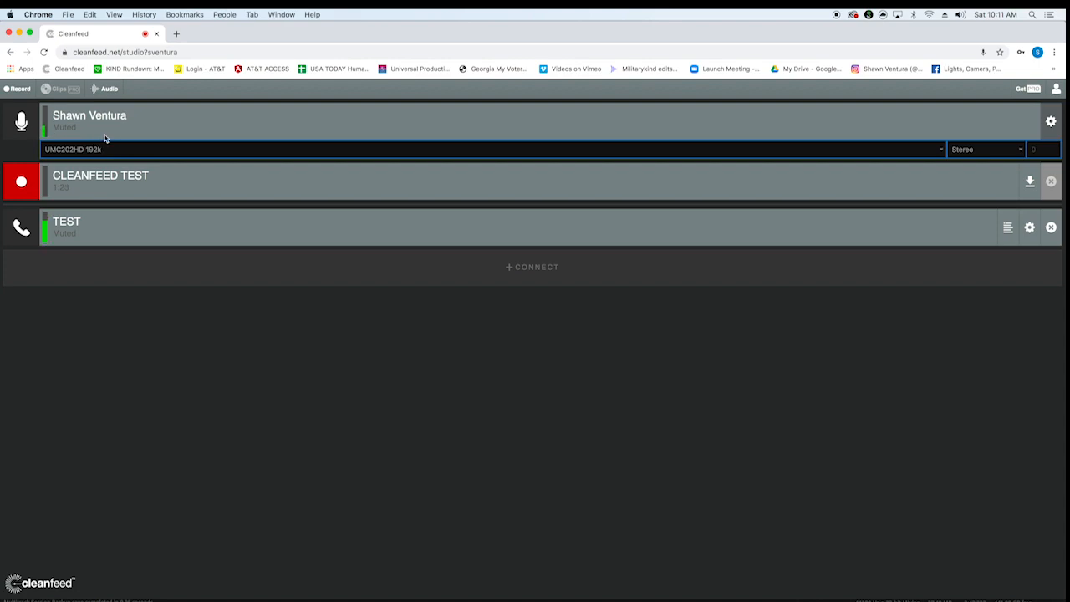
mouse_move(94, 271)
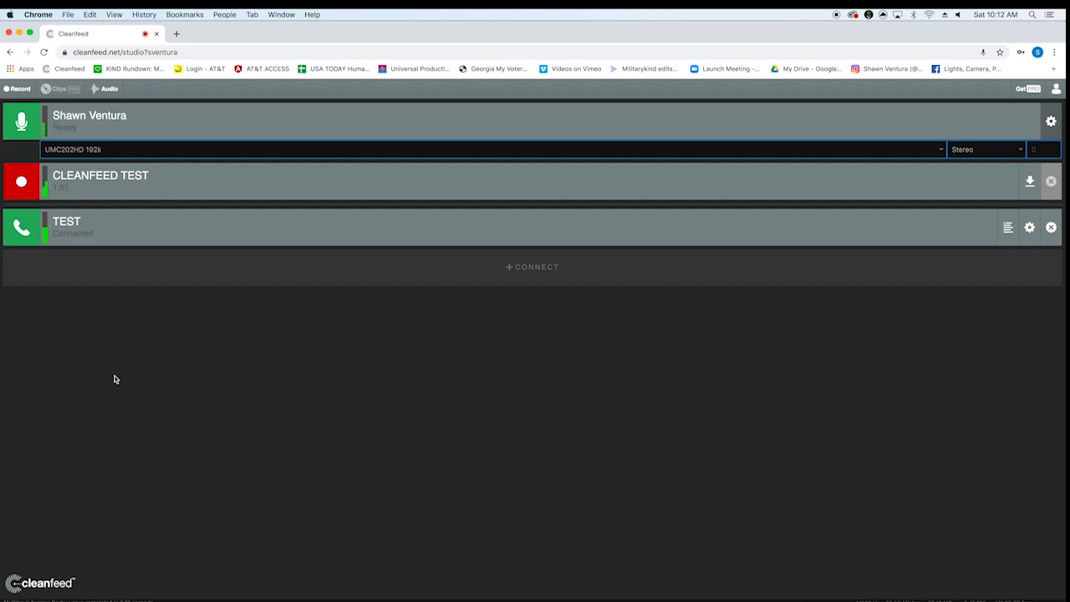
mouse_move(47, 117)
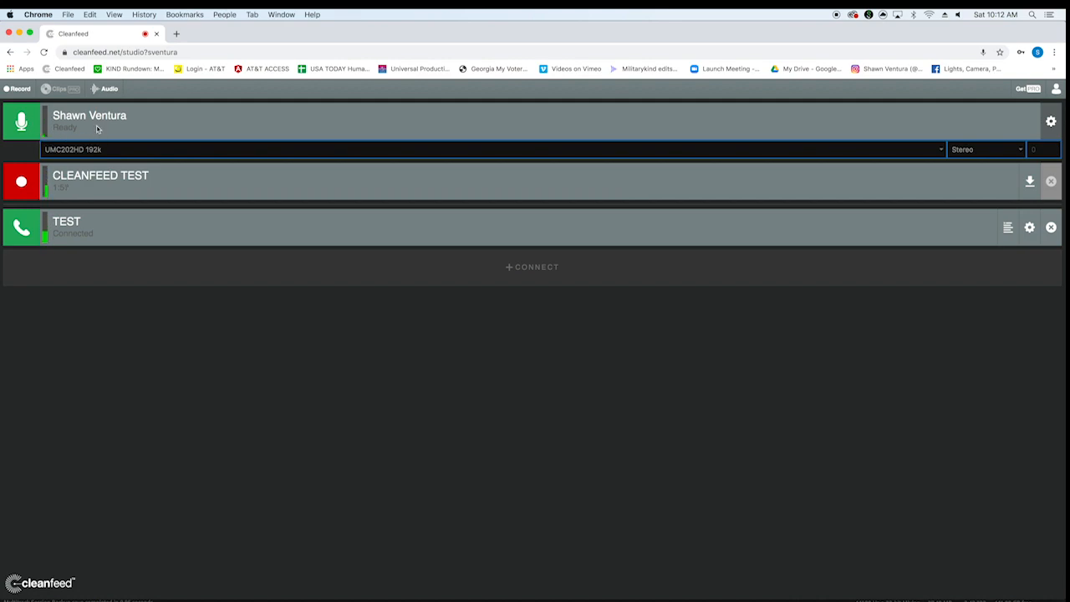
mouse_move(90, 136)
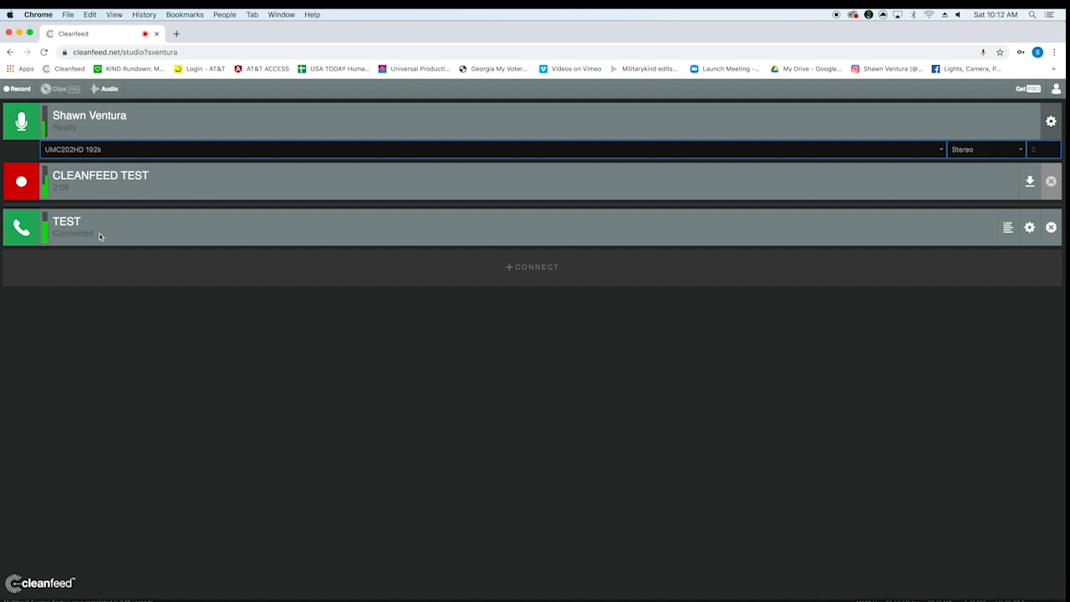
mouse_move(117, 234)
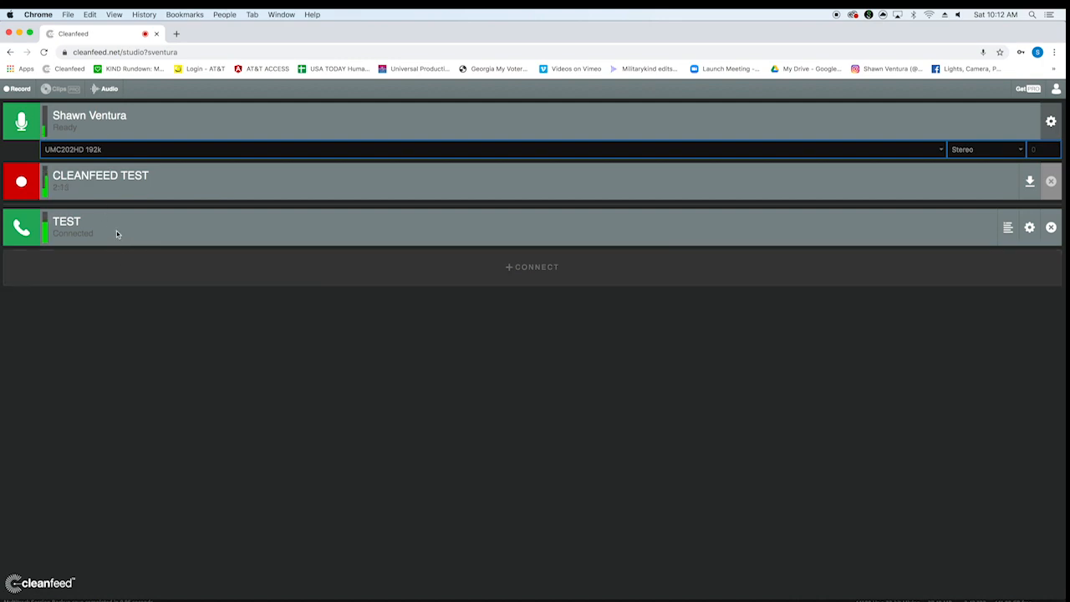
mouse_move(84, 242)
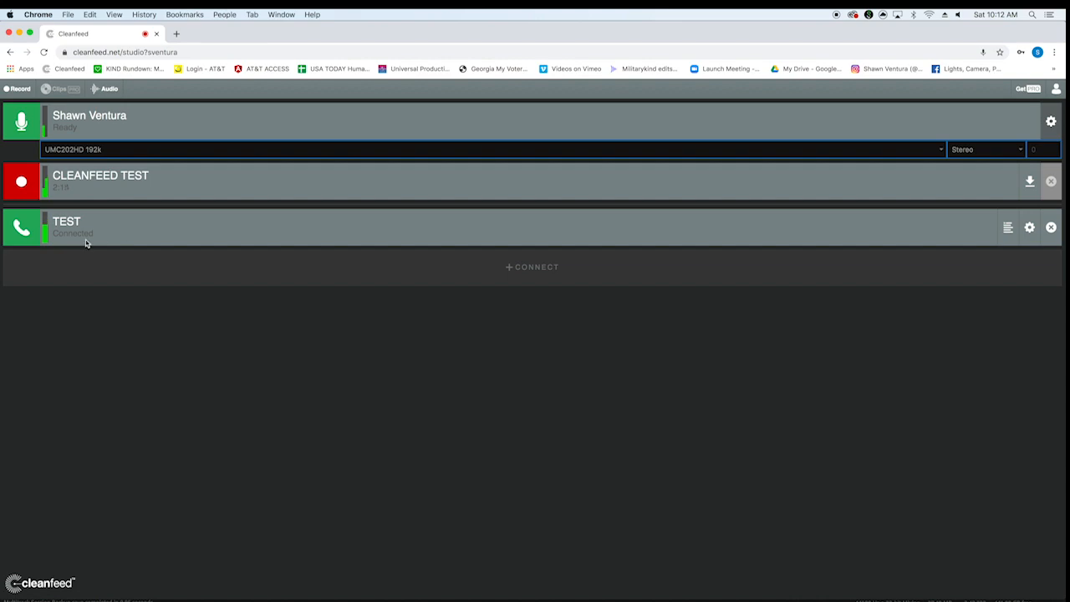
mouse_move(100, 241)
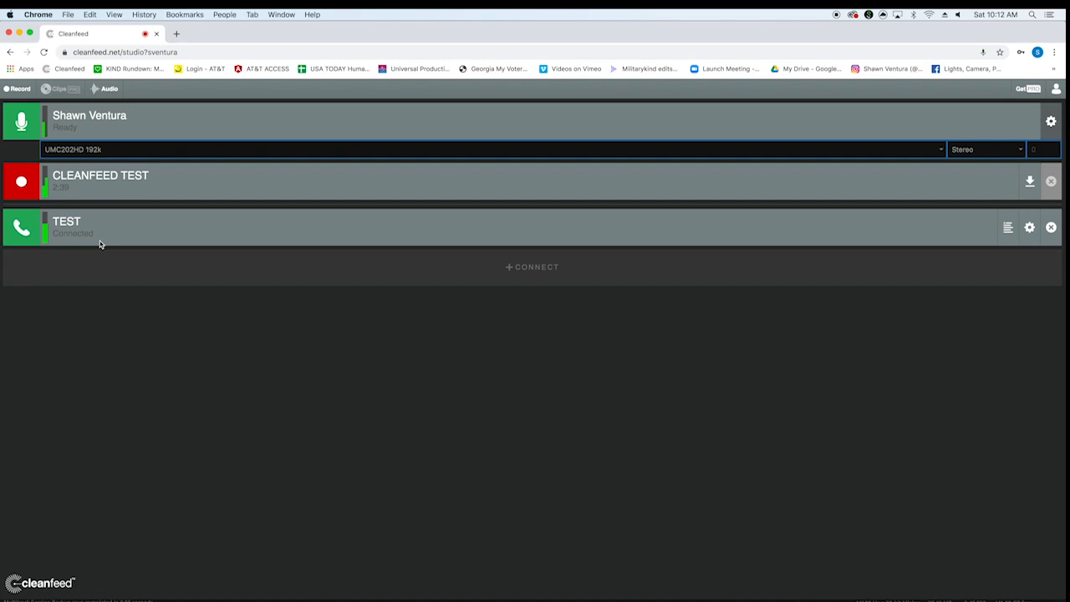
mouse_move(679, 257)
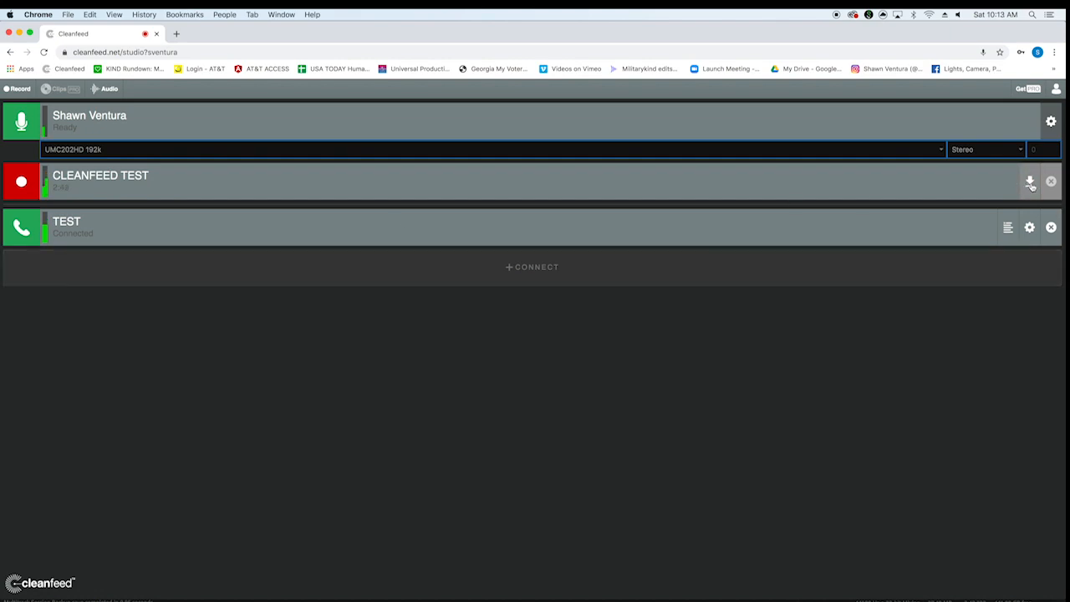
Step: Download the CLEANFEED TEST Sat 1010 recording to the computer
click(1030, 180)
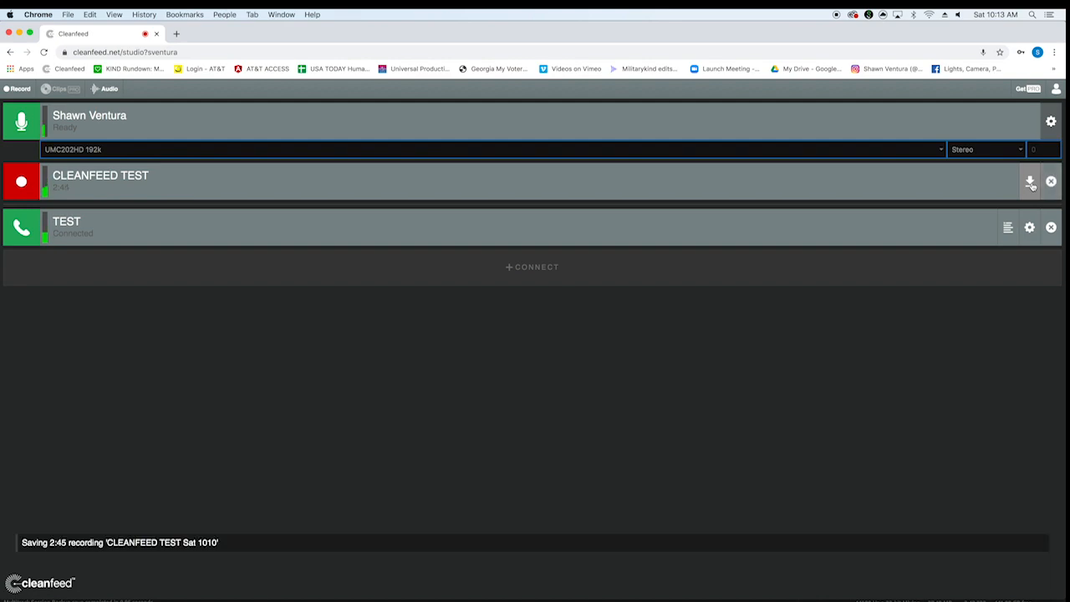
click(1030, 180)
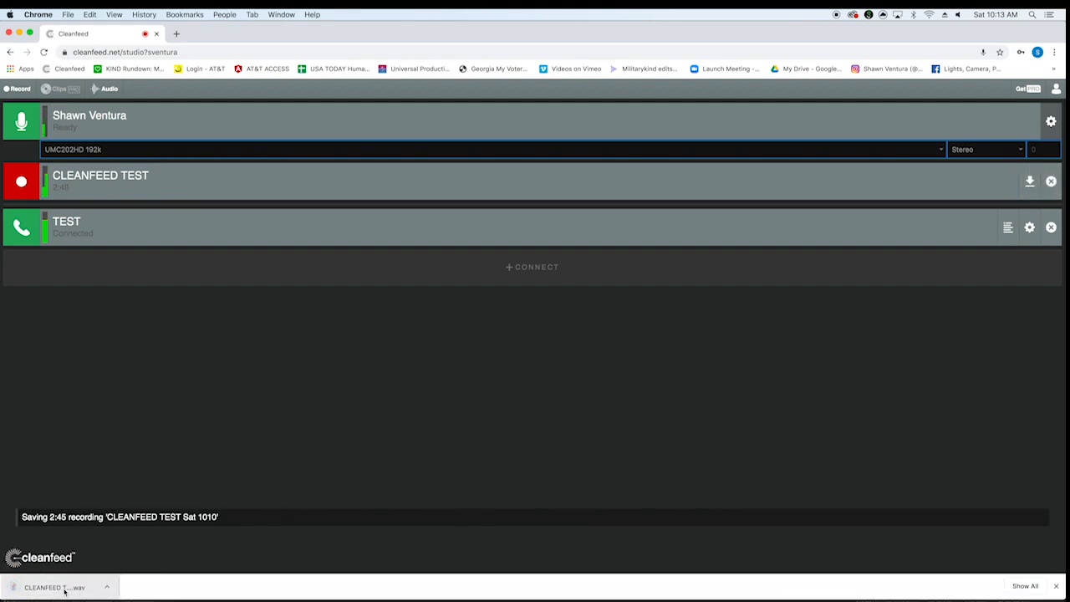
mouse_move(137, 495)
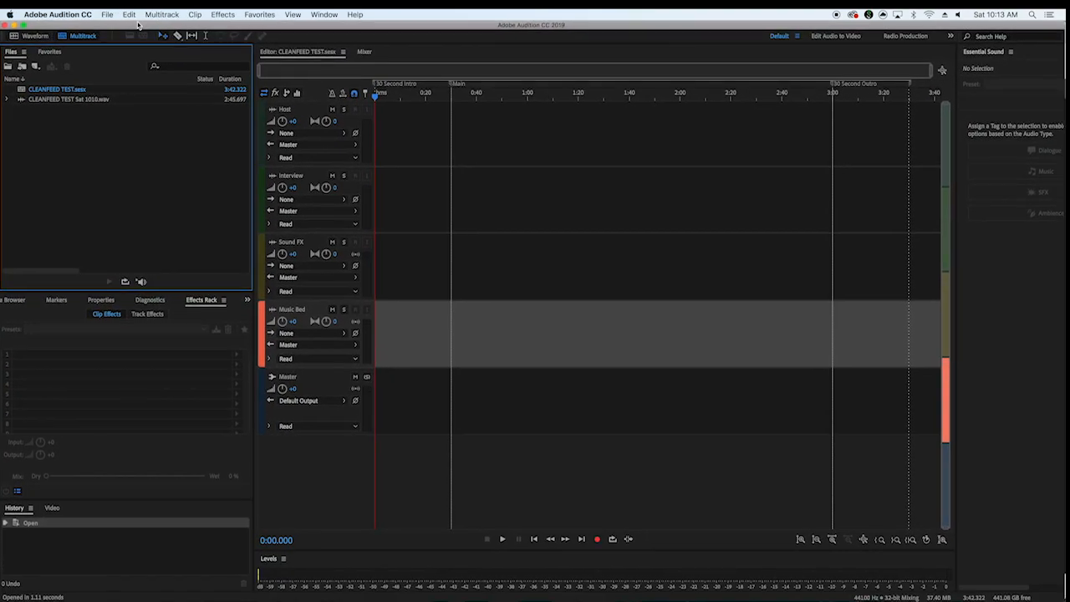
Step: Extract the CLEANFEED TEST Sat 1010 WAV into separate left and right mono files
click(68, 99)
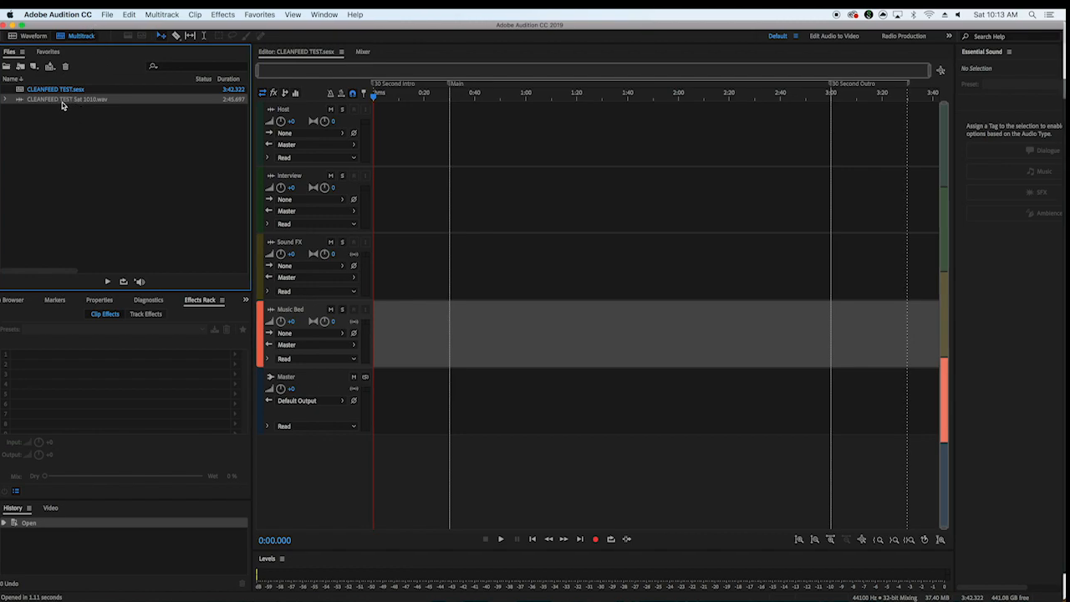
right_click(66, 99)
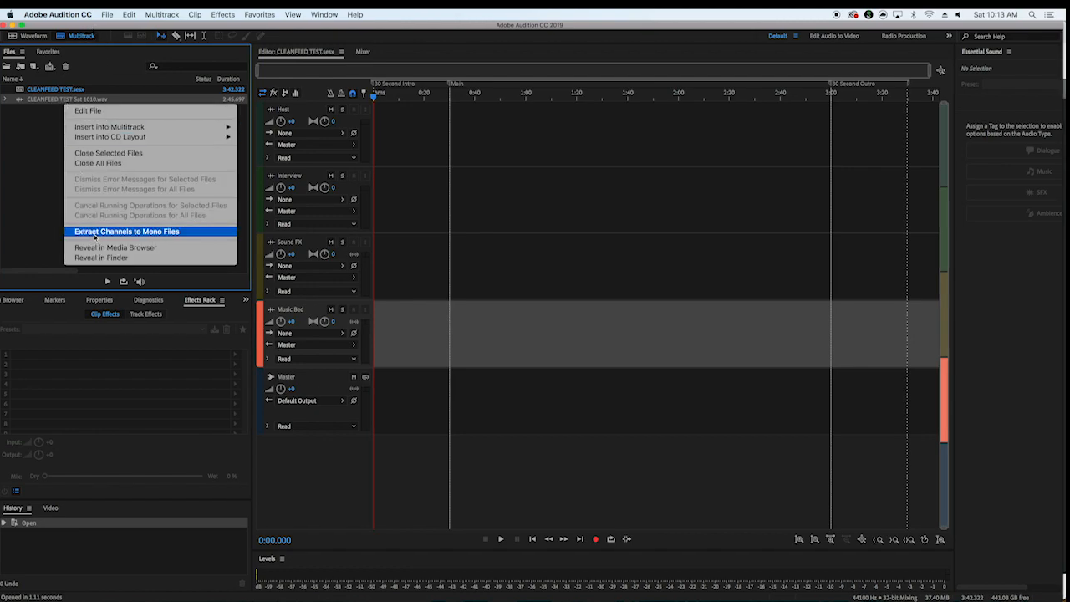
click(127, 230)
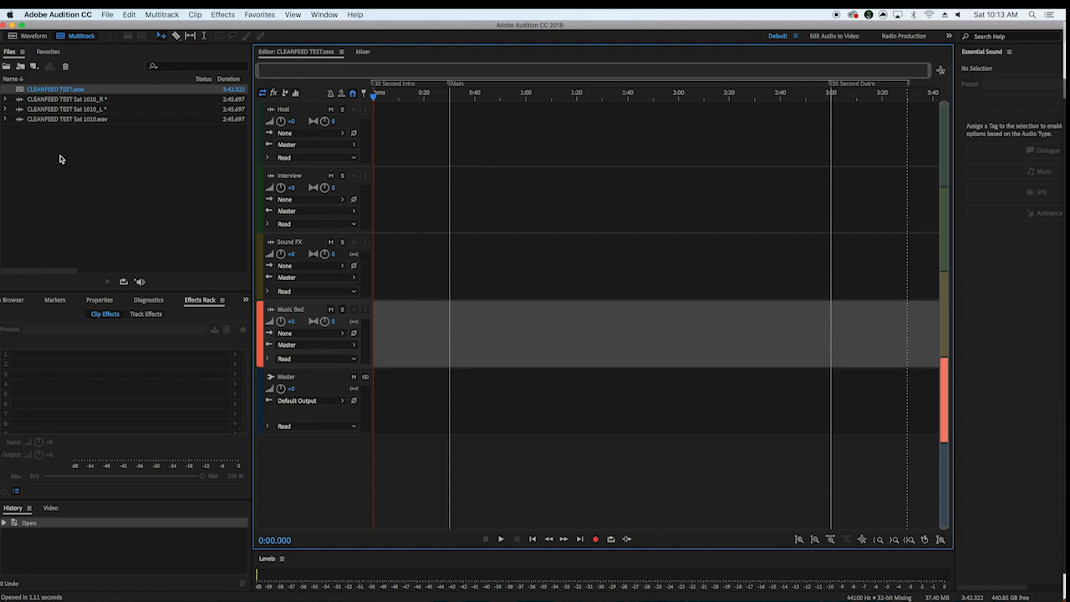
mouse_move(69, 167)
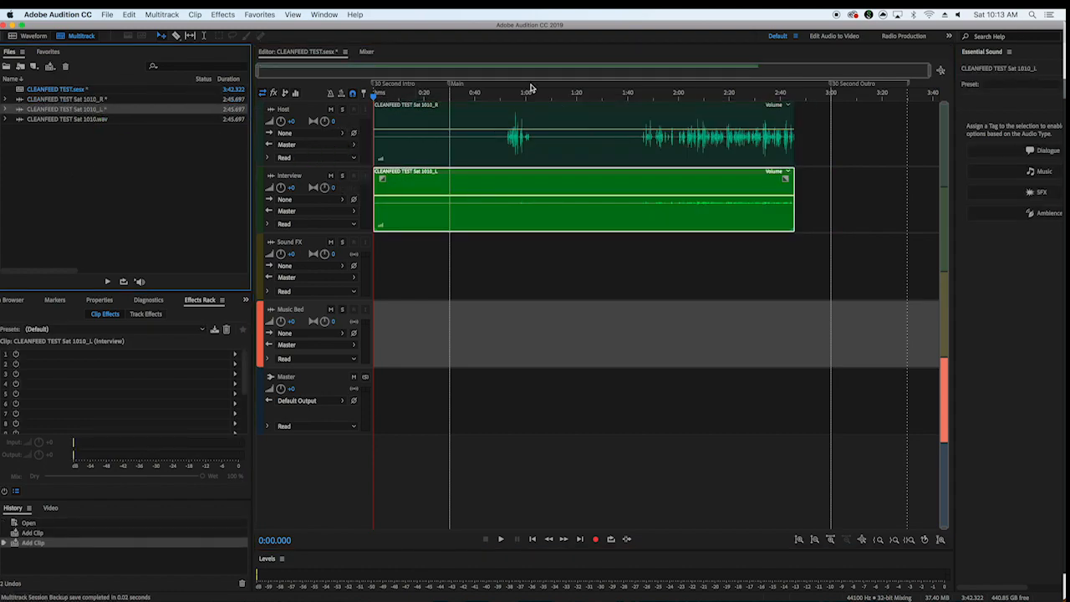
Step: Solo the Host and Interview tracks and select the Interview clip for editing
click(516, 92)
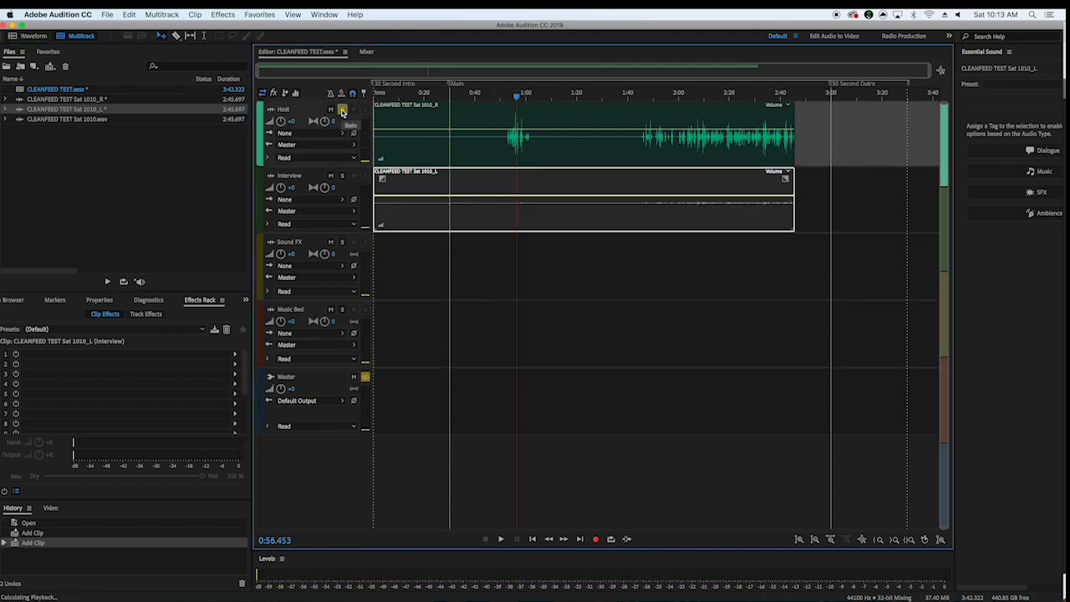
click(500, 538)
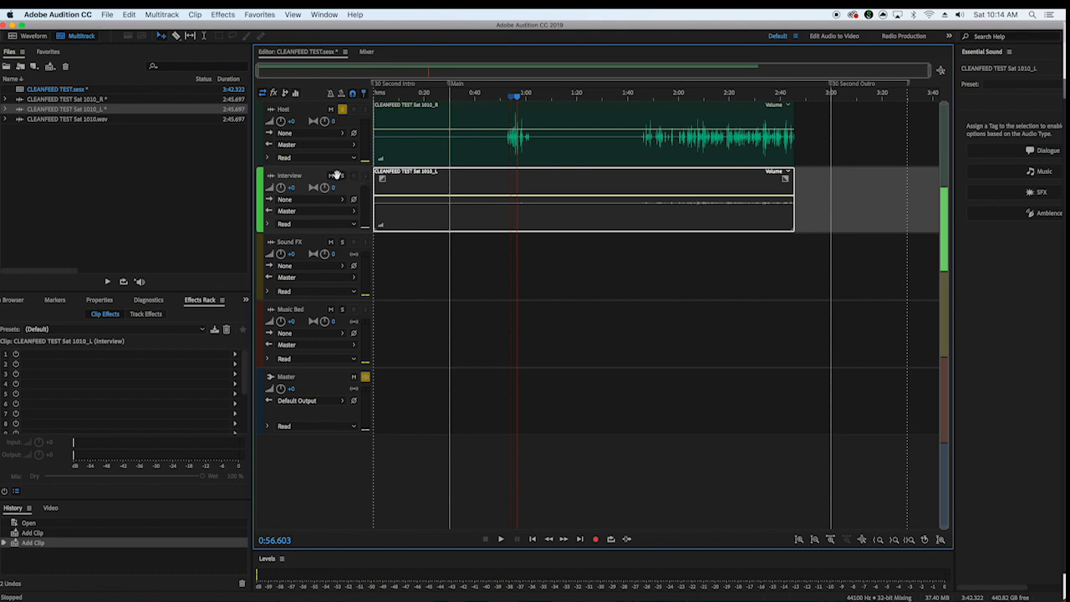
click(584, 199)
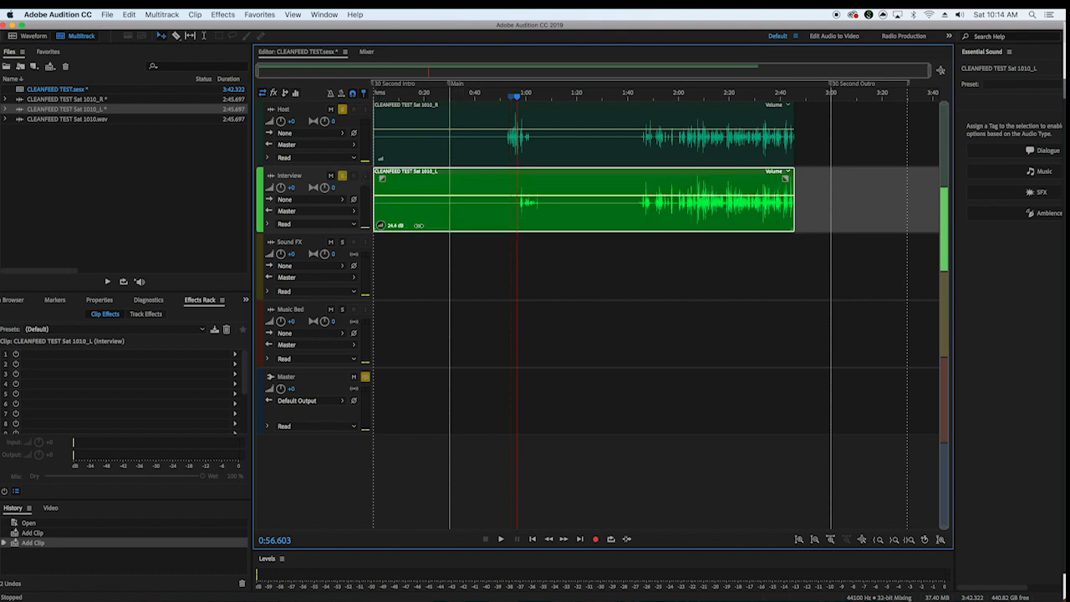
click(500, 538)
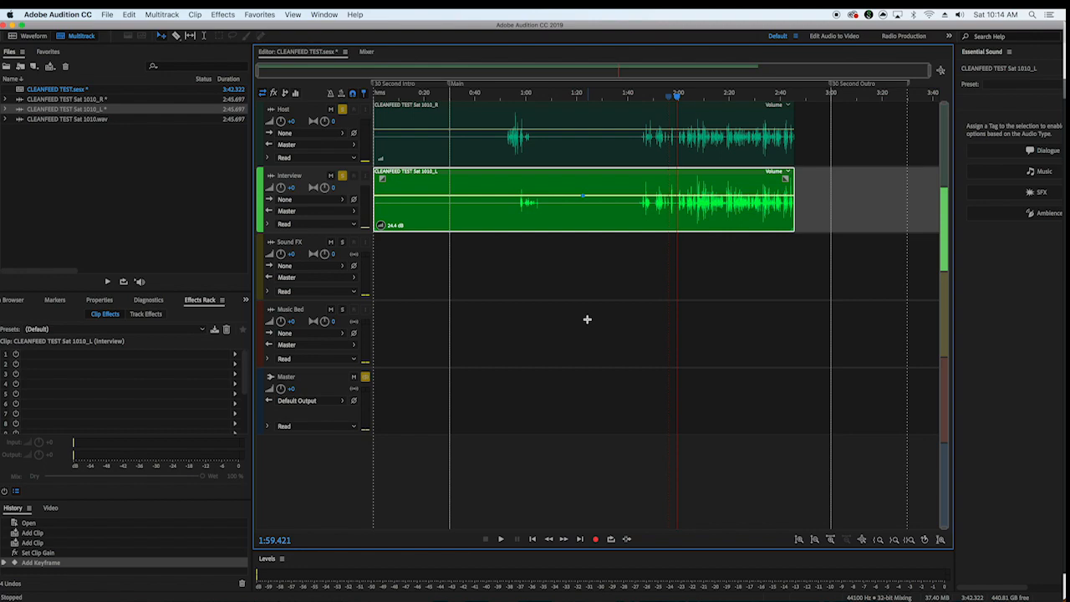
mouse_move(660, 95)
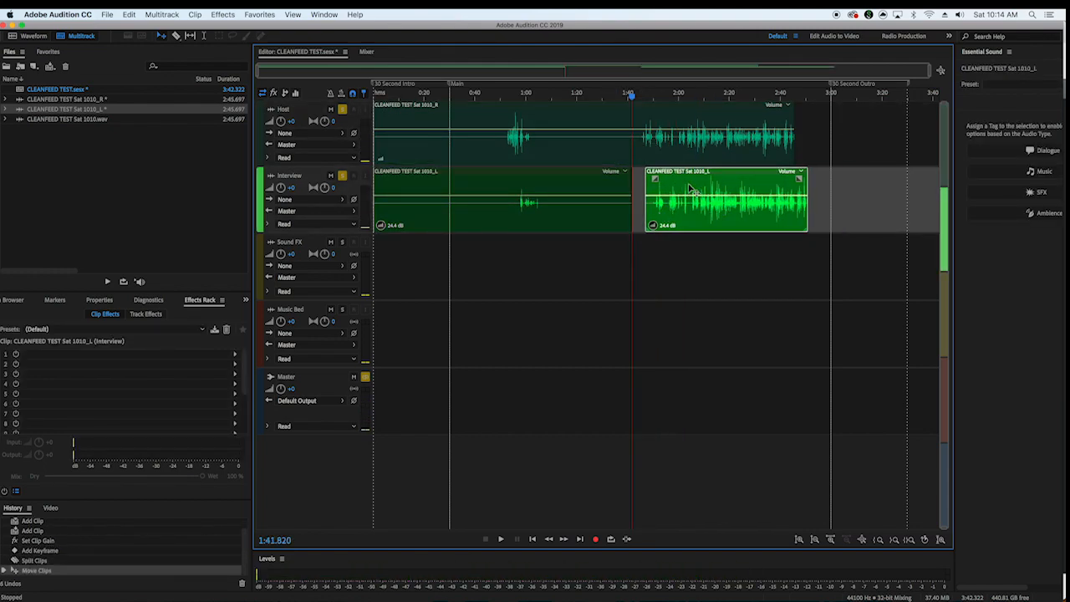
Step: Trim the end of the second Interview clip so it finishes before the Host clip
drag(806, 200, 742, 200)
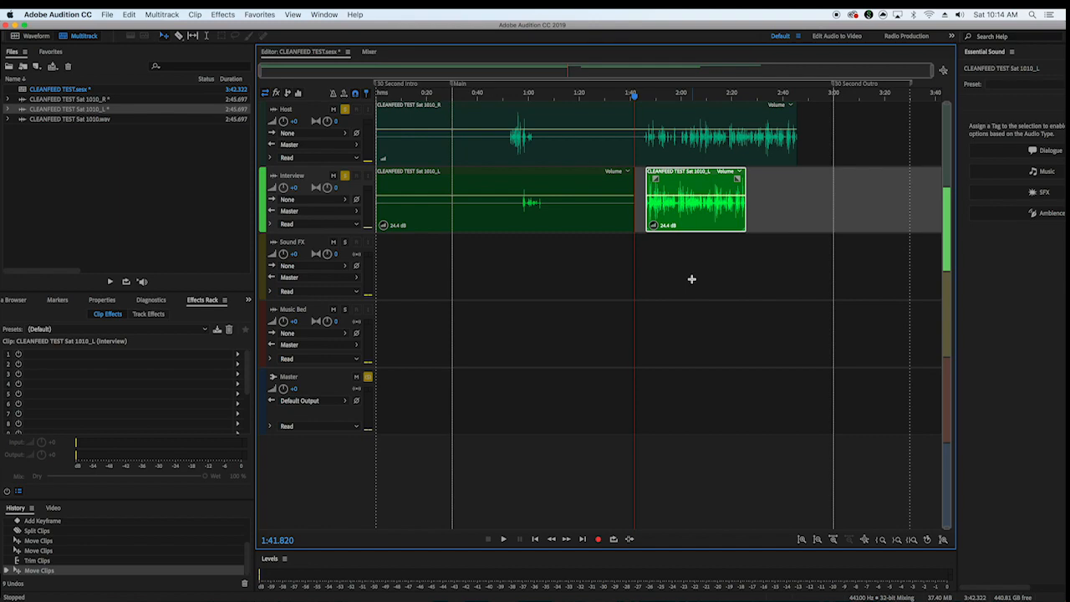
mouse_move(400, 160)
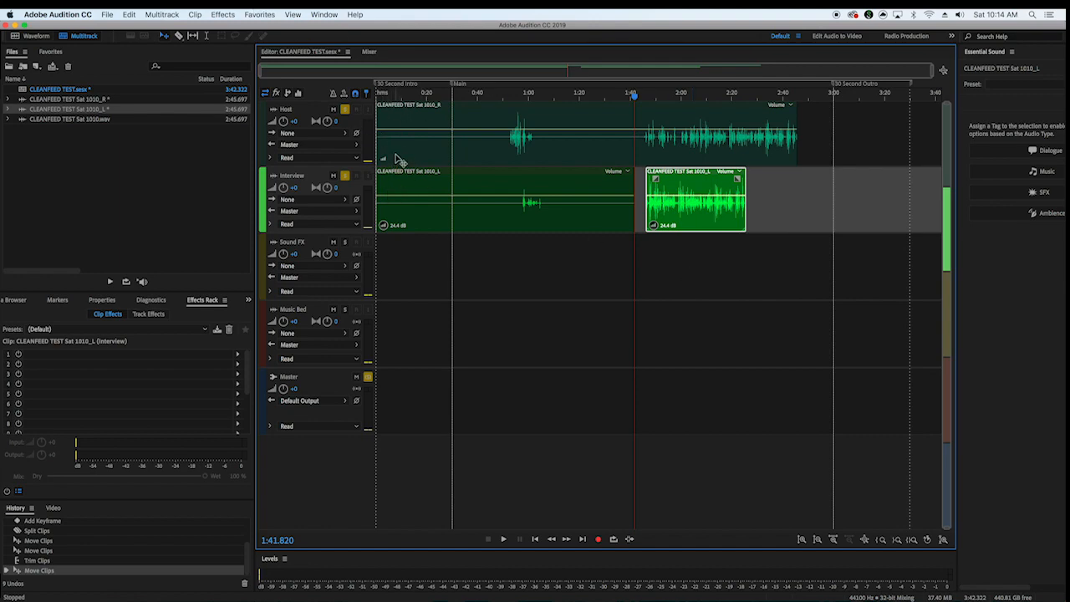
mouse_move(398, 160)
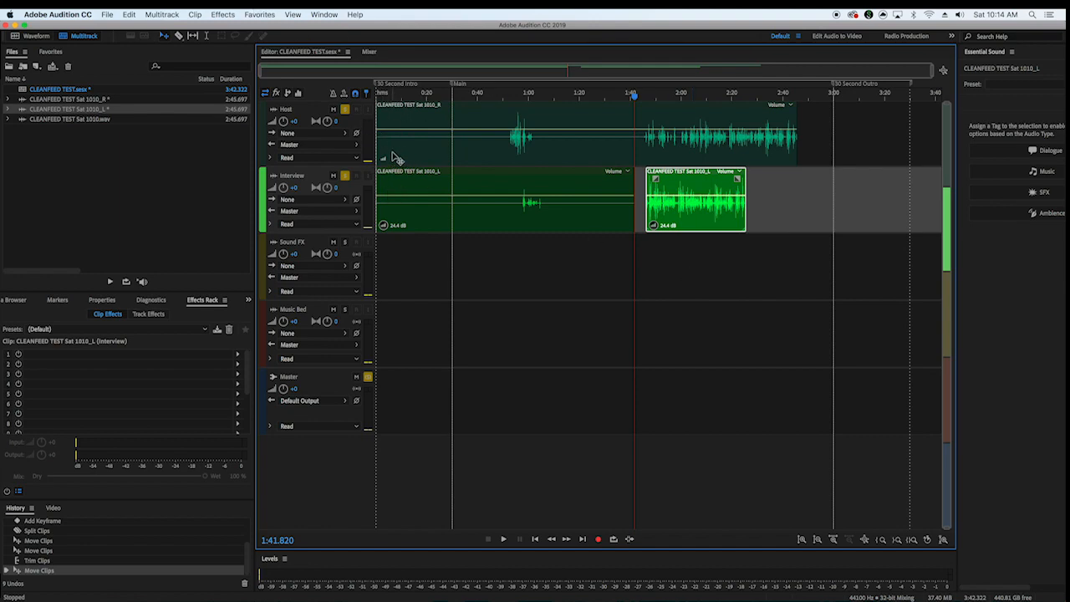